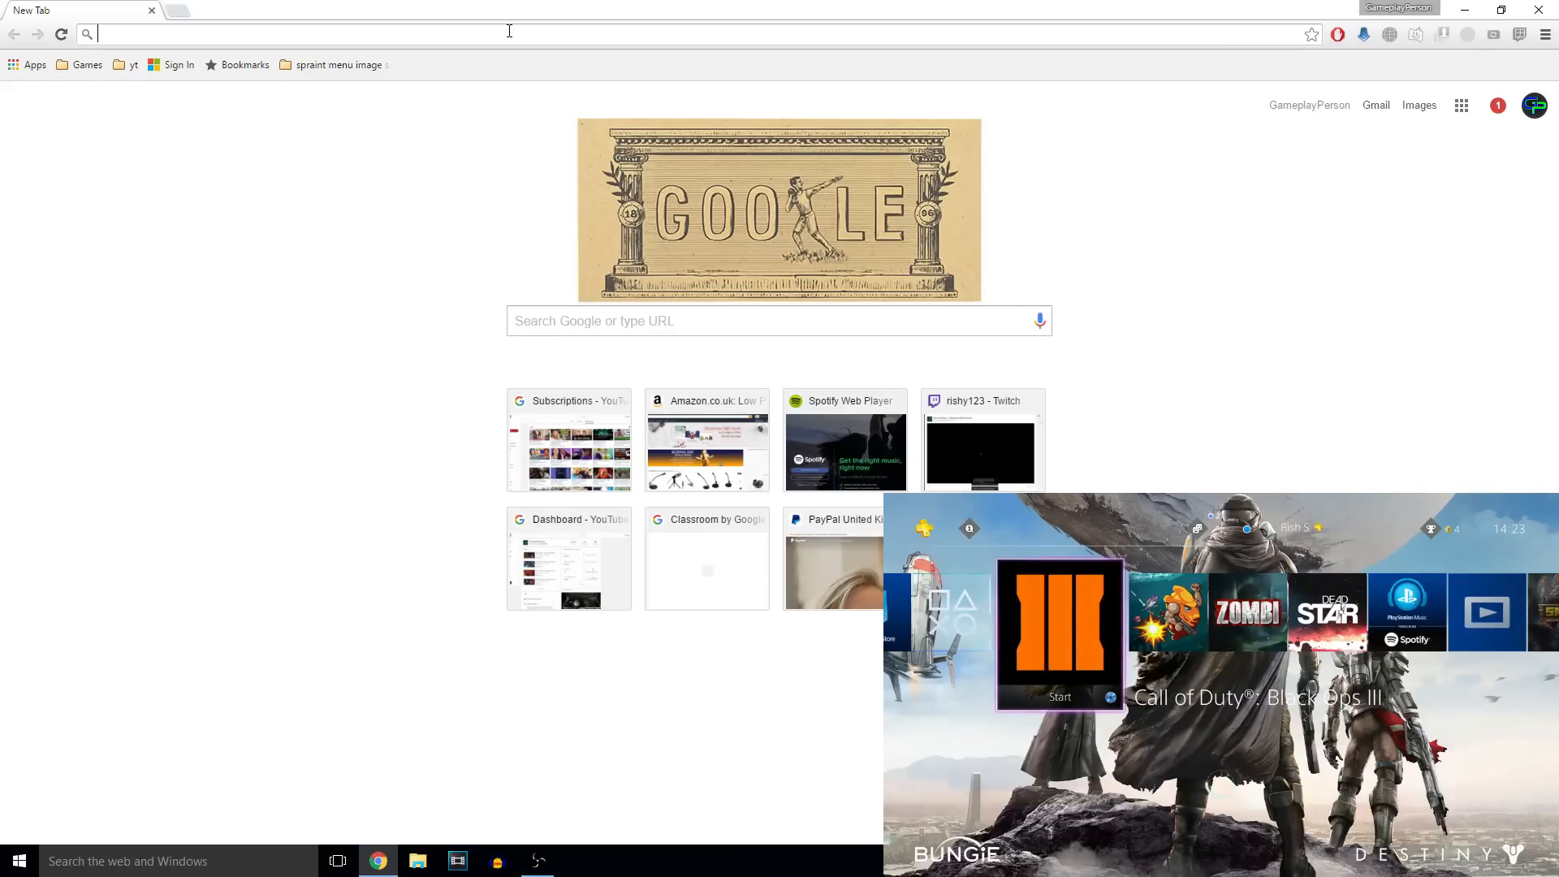
- Google 'pc remote play' and scroll to the PS4 Remote Play Playstation.net result
{"action": "type", "text": "pc remote"}
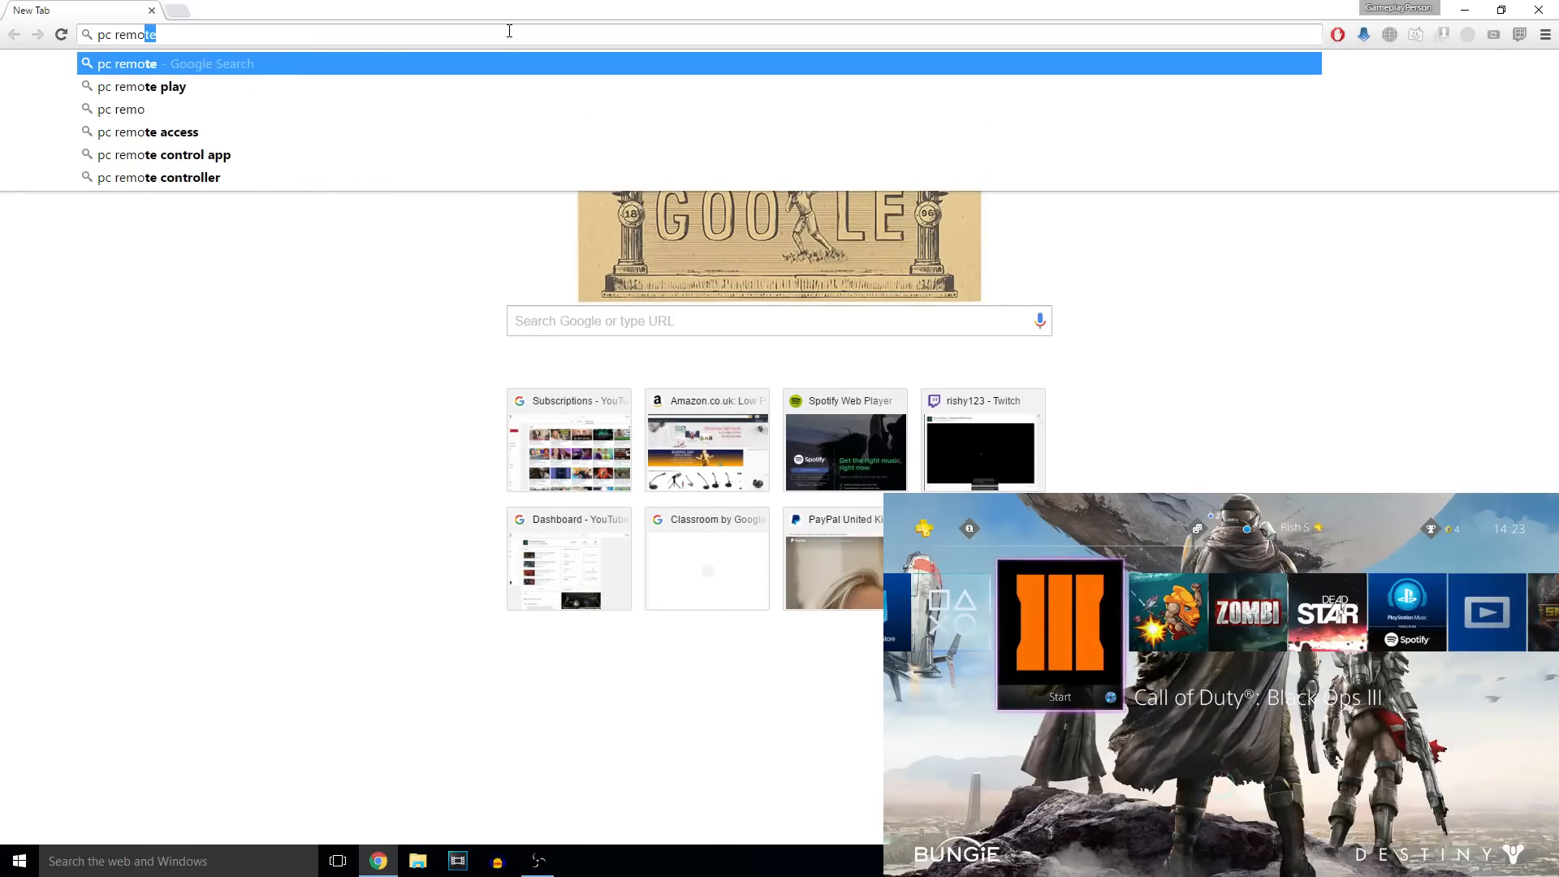
{"action": "left_click", "coordinate": [142, 86]}
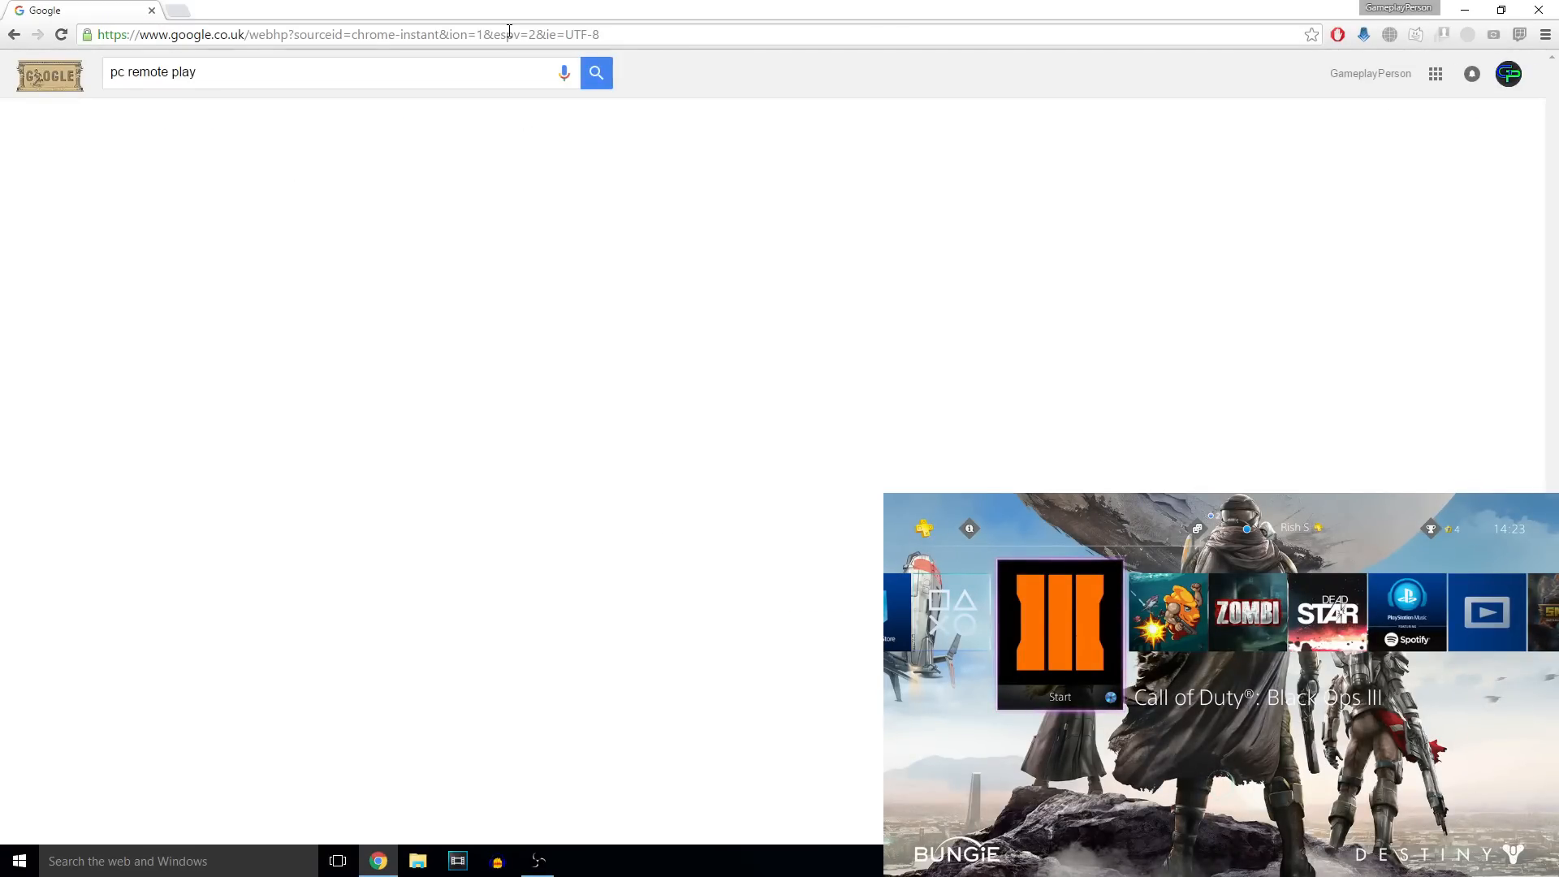
{"action": "left_click", "coordinate": [595, 71]}
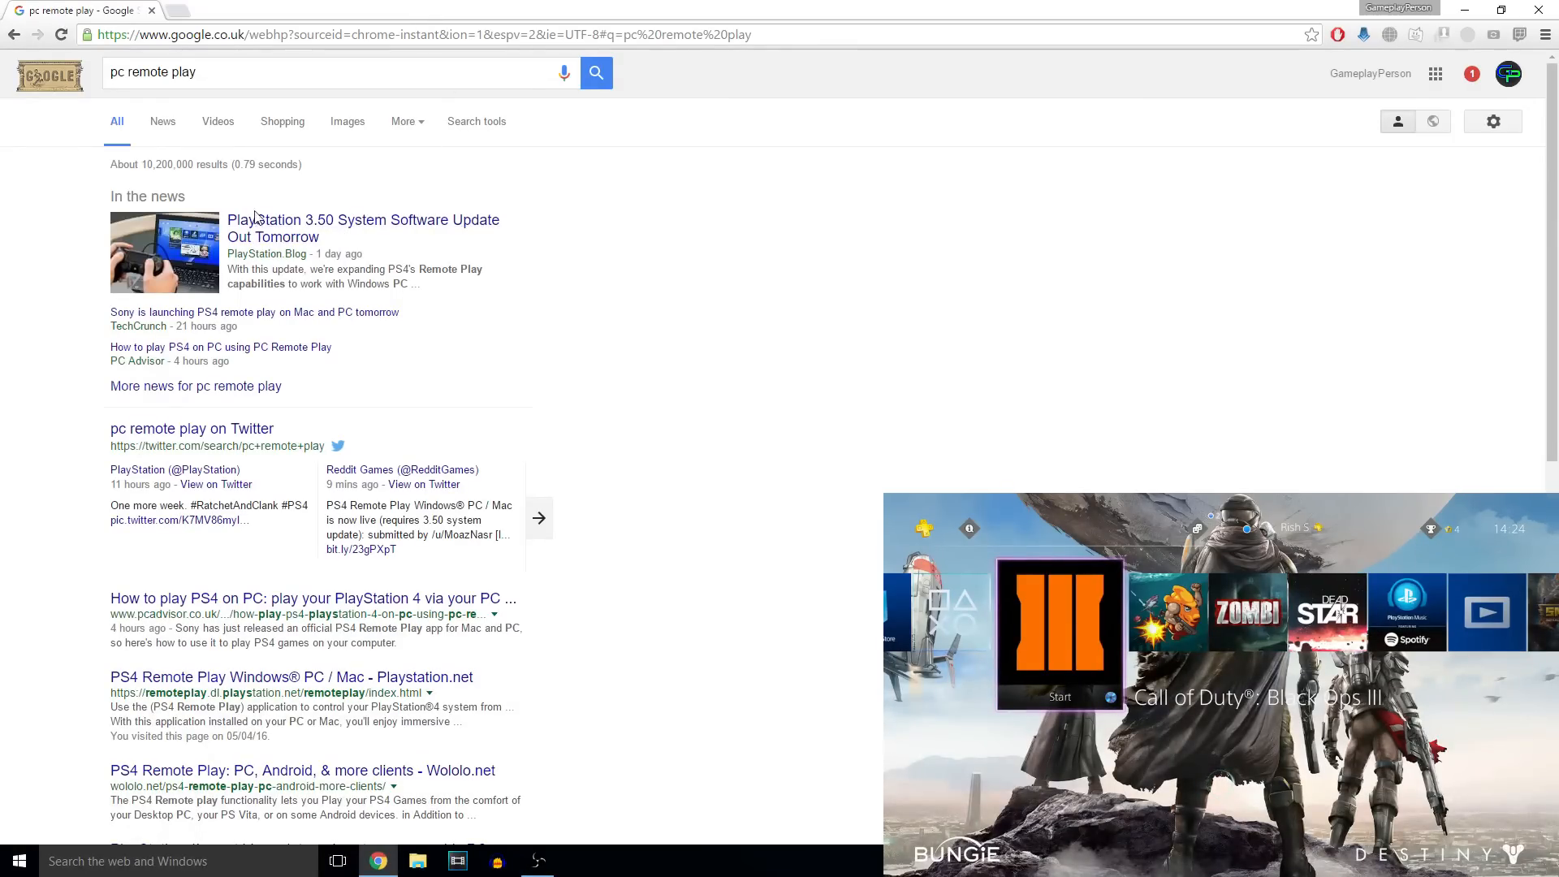
{"action": "mouse_move", "coordinate": [281, 227]}
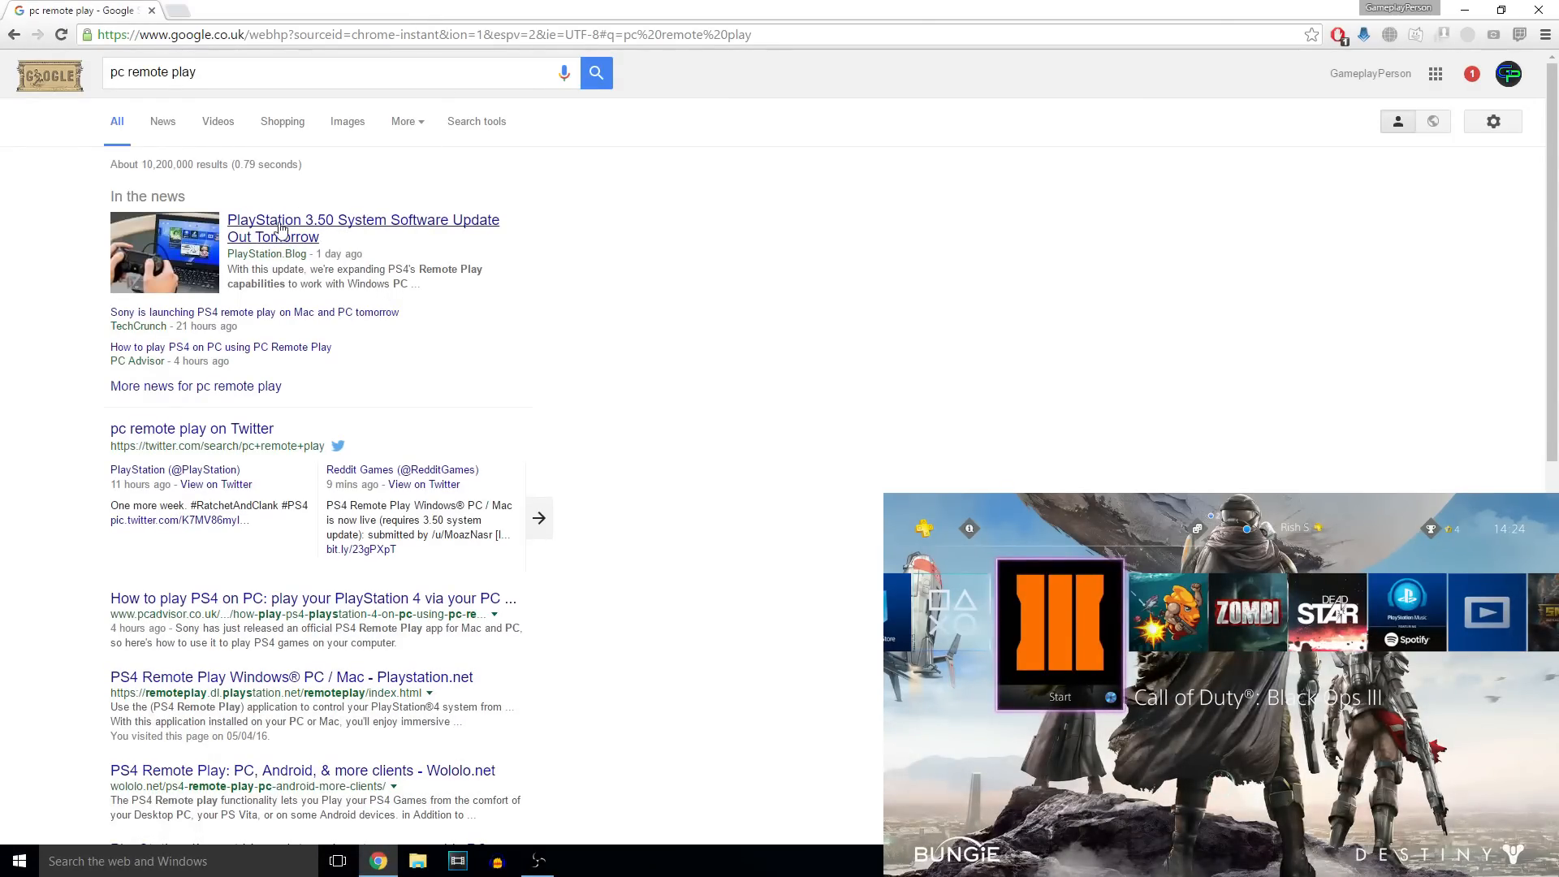
{"action": "scroll", "scroll_direction": "down", "scroll_amount": 3}
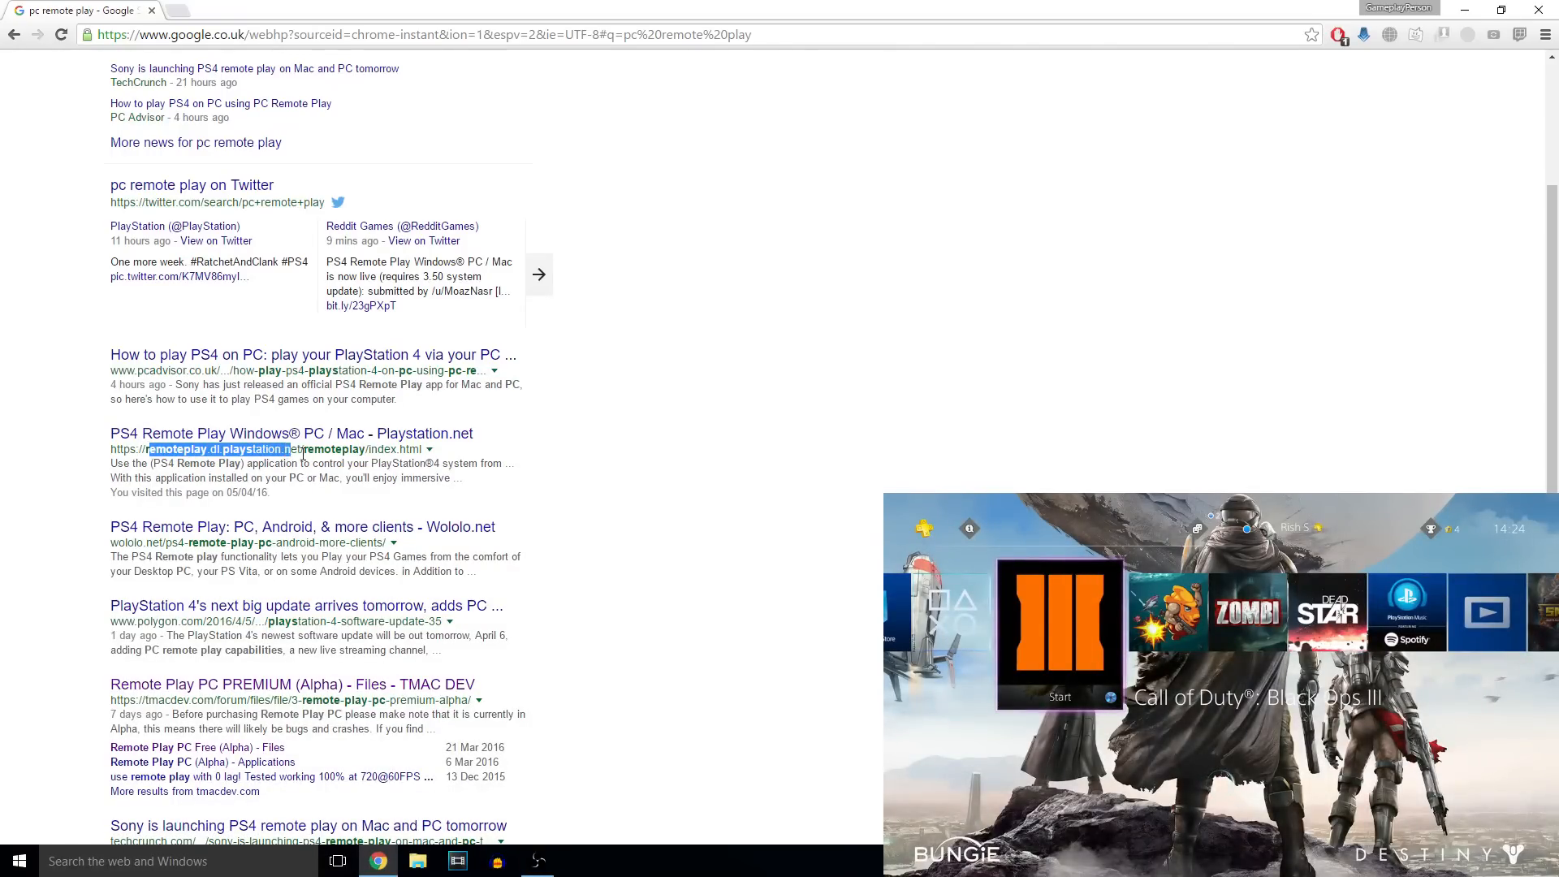
{"action": "mouse_move", "coordinate": [292, 433]}
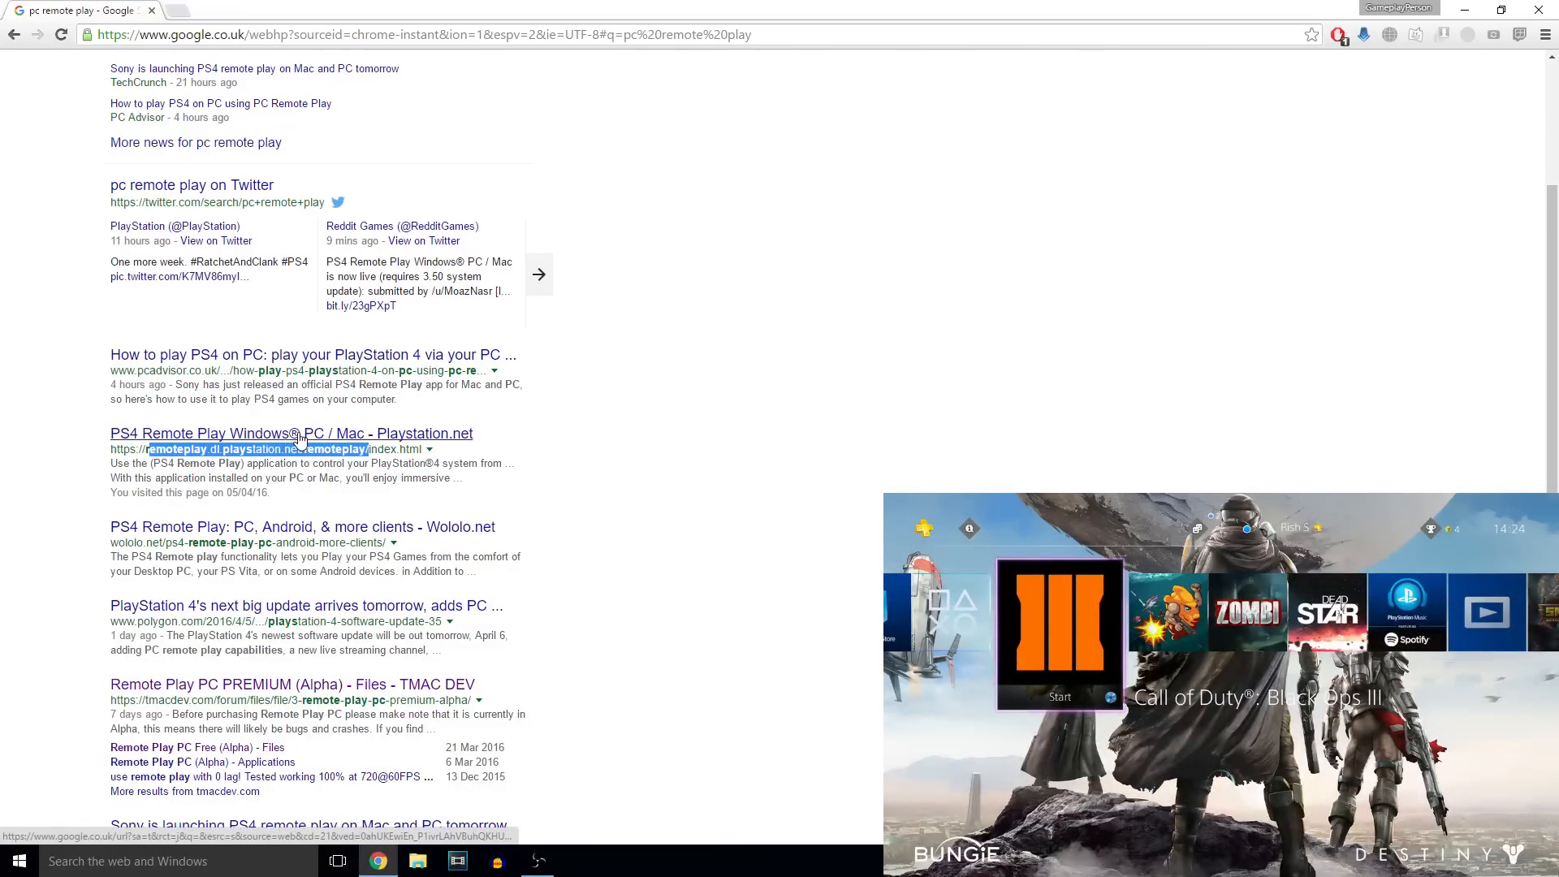
- Download RemotePlayInstaller.exe for Windows PC from Playstation.net and run it
{"action": "left_click", "coordinate": [291, 433]}
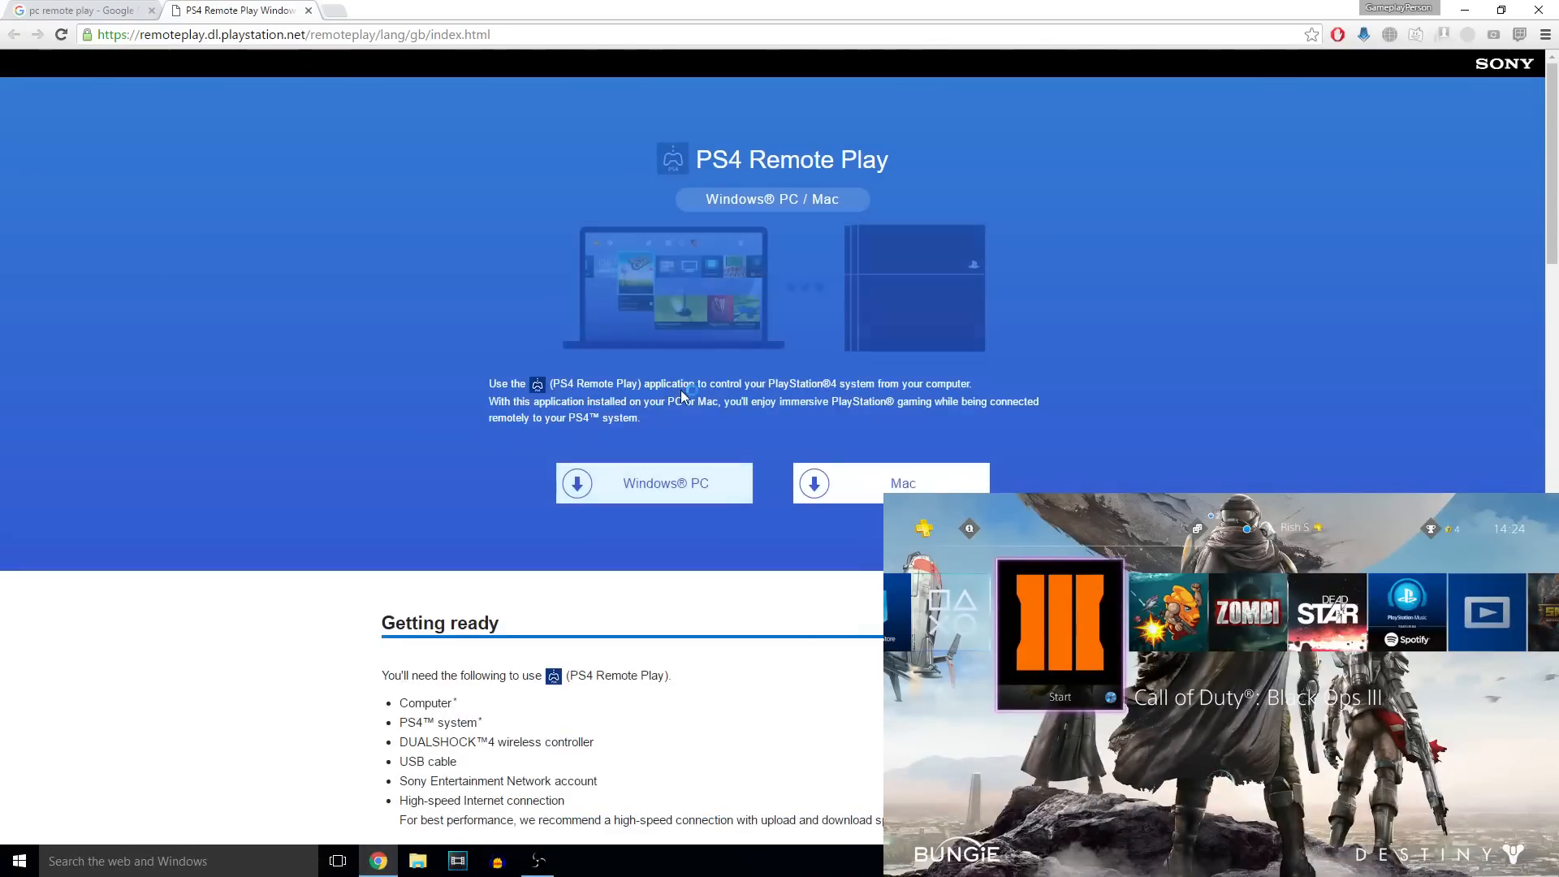
{"action": "left_click", "coordinate": [653, 483]}
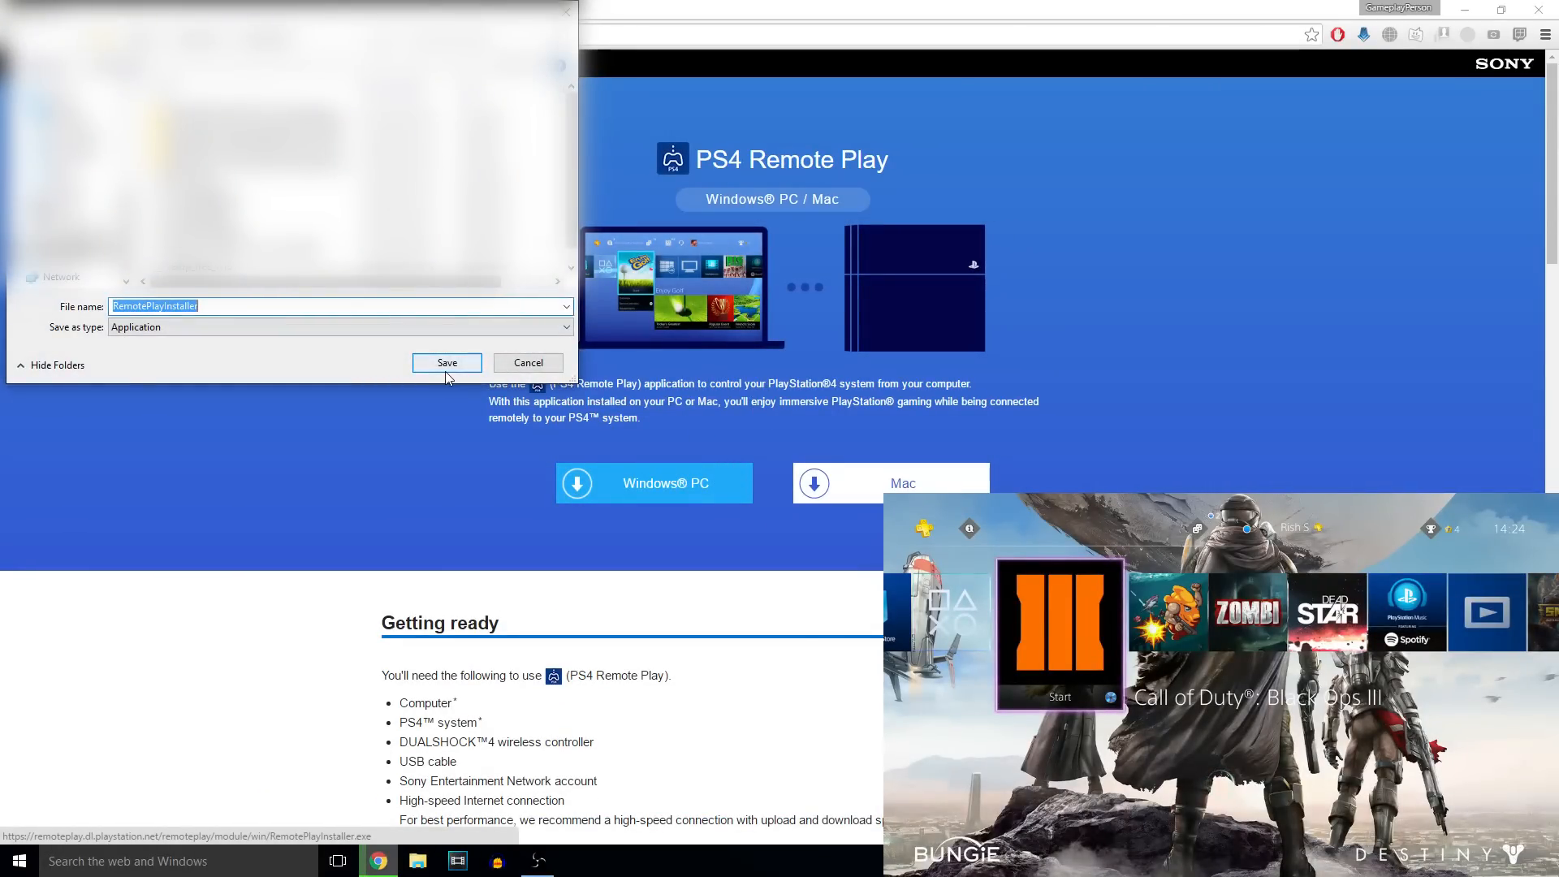
{"action": "left_click", "coordinate": [447, 363]}
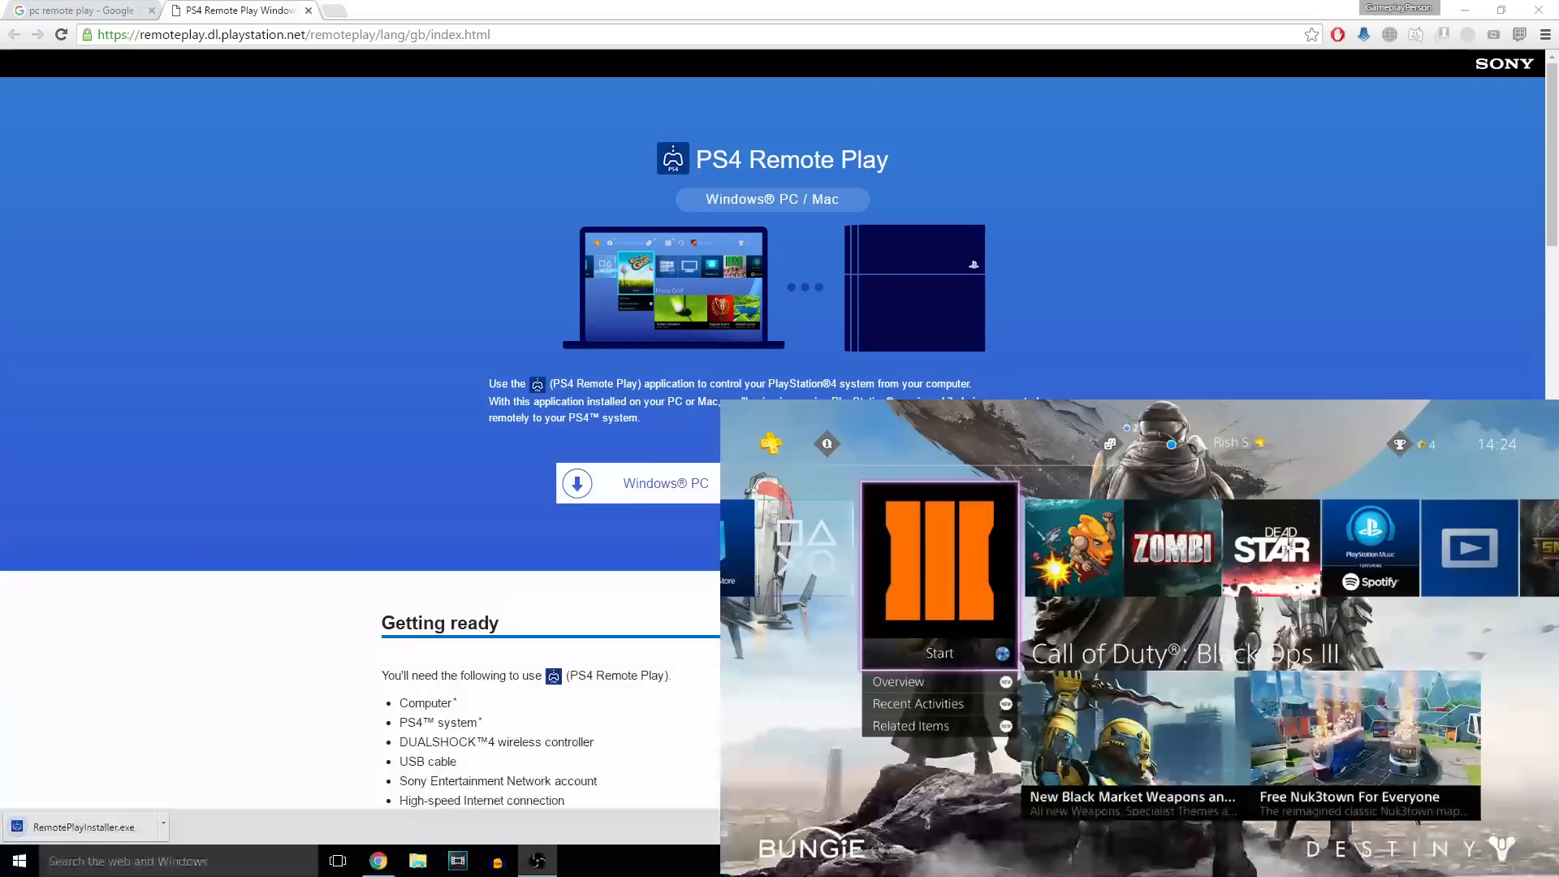
{"action": "left_click", "coordinate": [84, 827]}
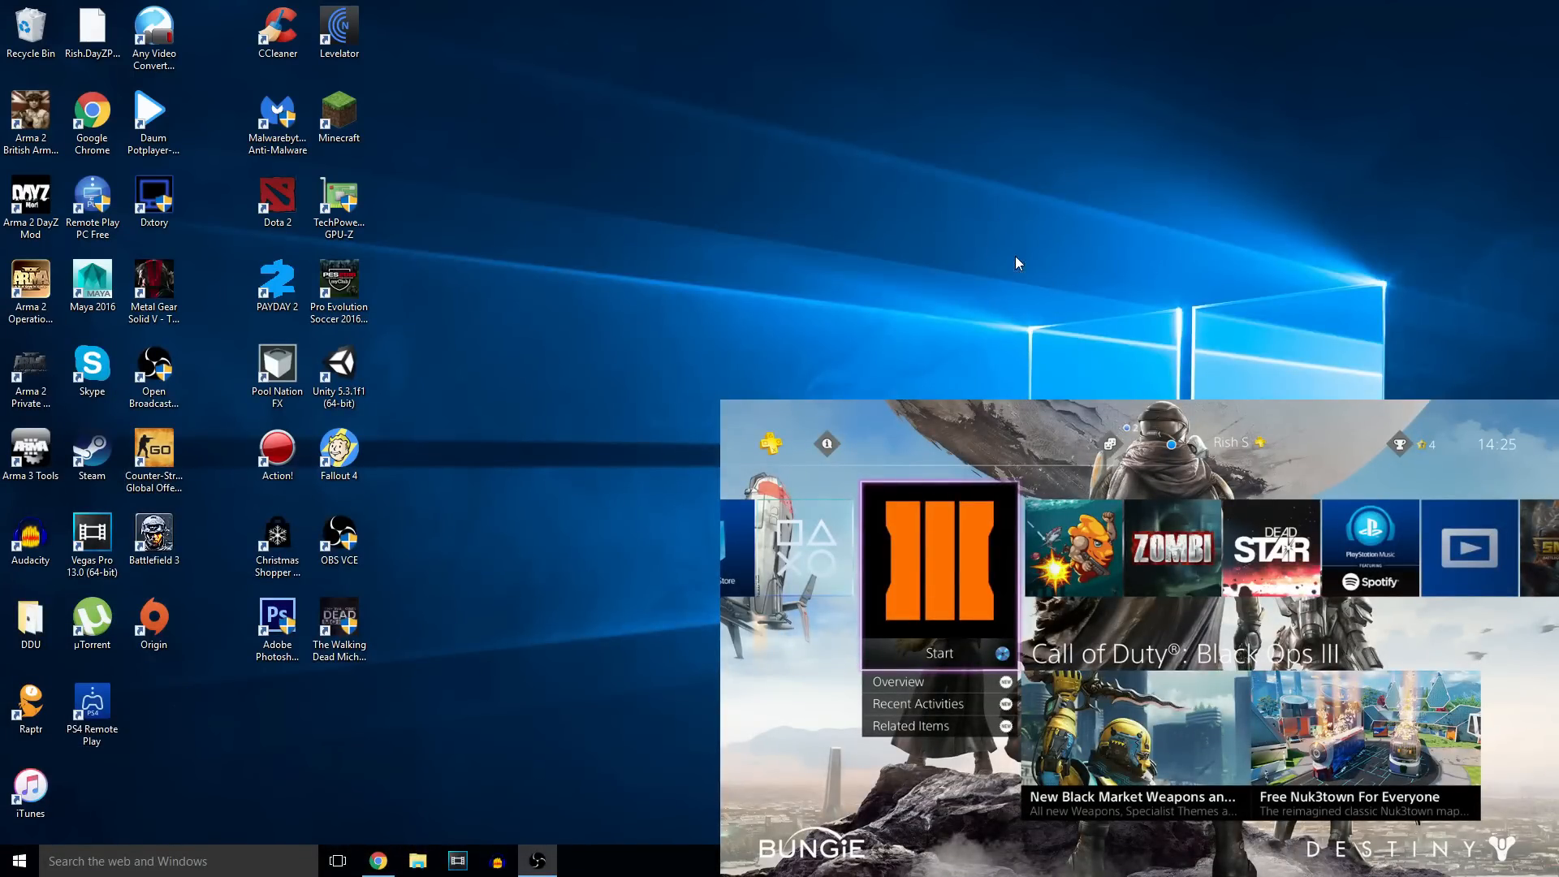
- Drag the PS4 Remote Play shortcut to mid-desktop and launch it
{"action": "left_click_drag", "start_coordinate": [92, 711], "coordinate": [1016, 207]}
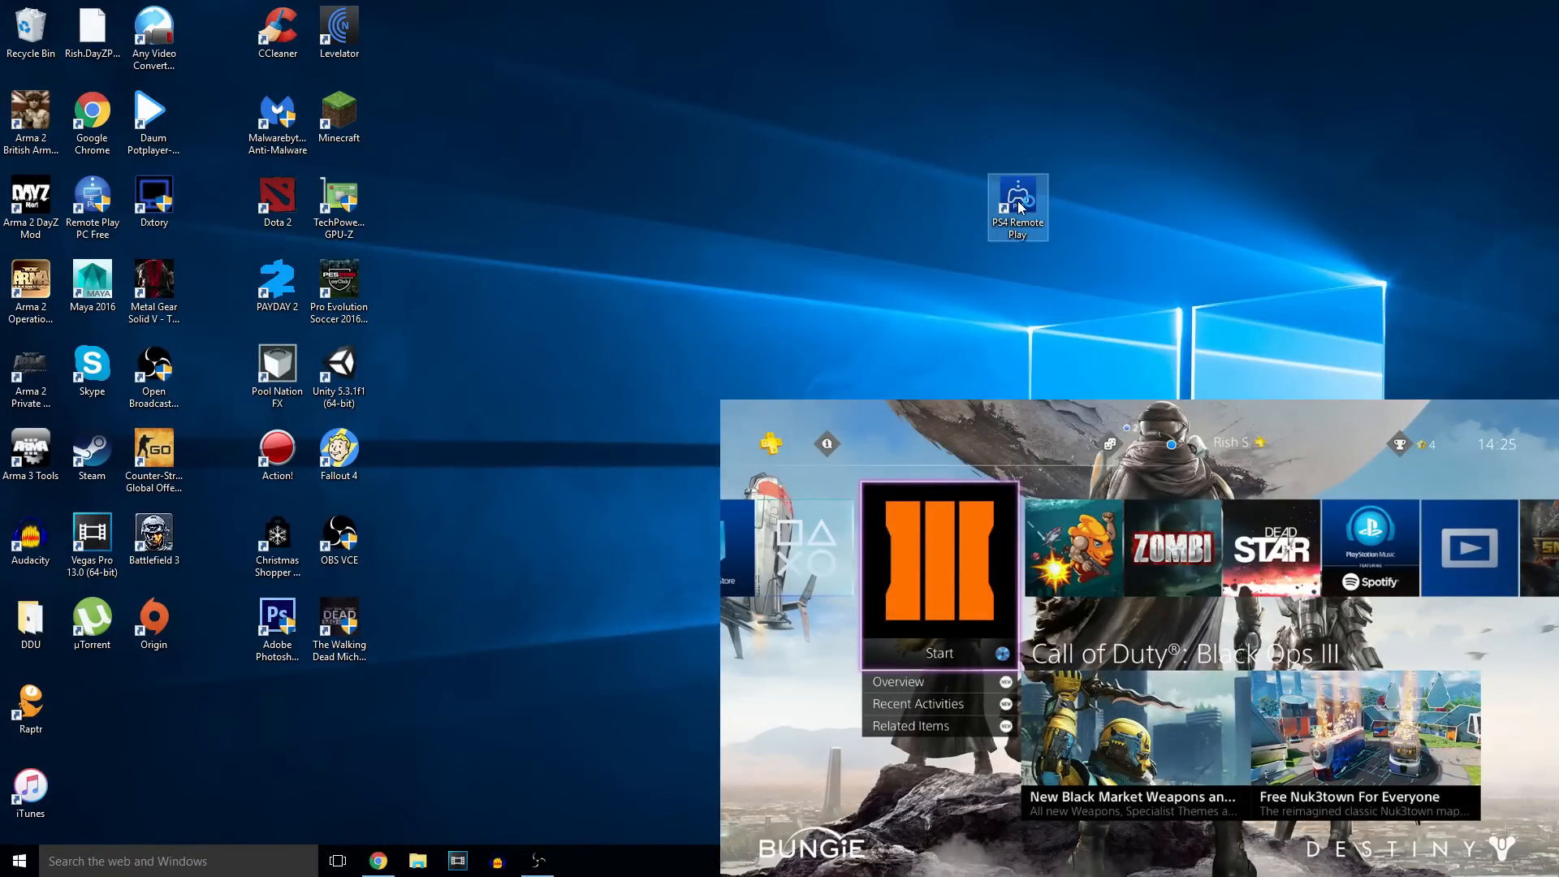
{"action": "double_click", "coordinate": [1016, 205]}
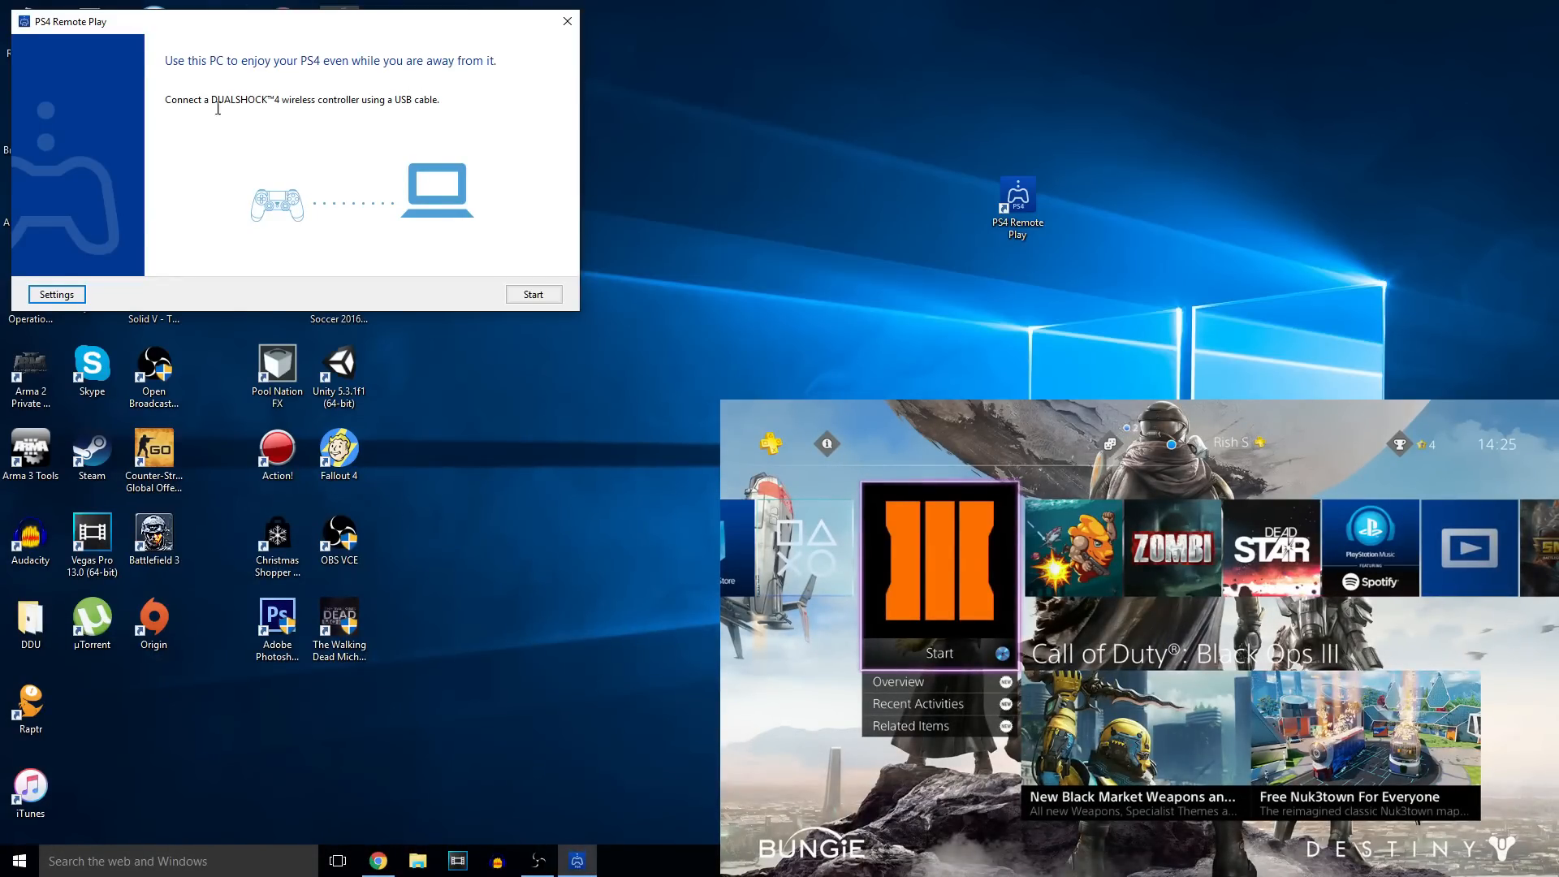
- In Remote Play settings, set High (720p) resolution and choose a frame rate
{"action": "left_click", "coordinate": [56, 293]}
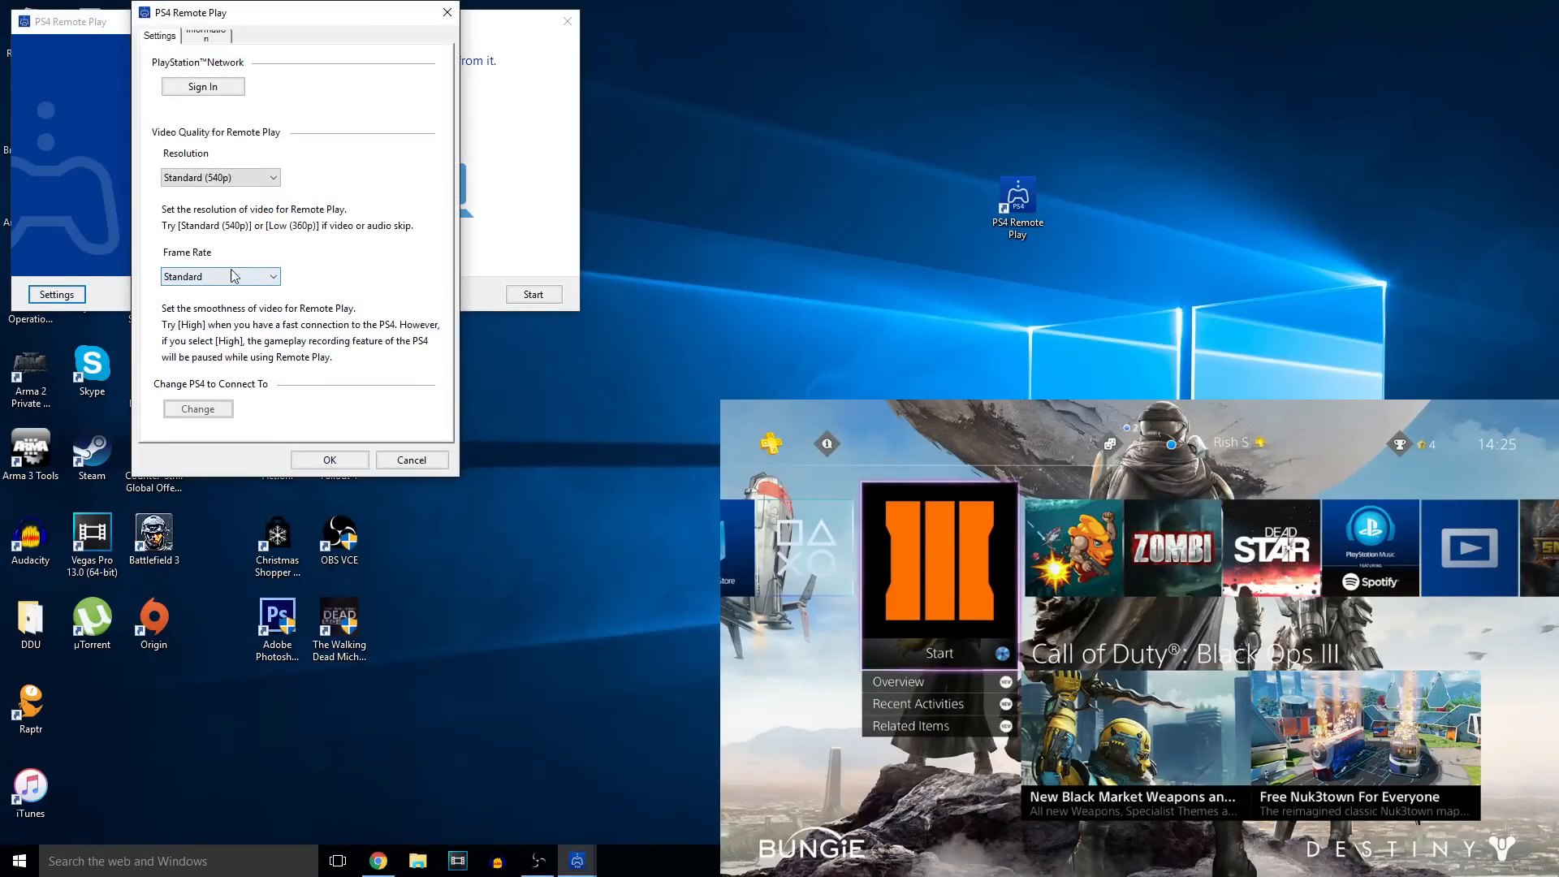
{"action": "left_click", "coordinate": [218, 276]}
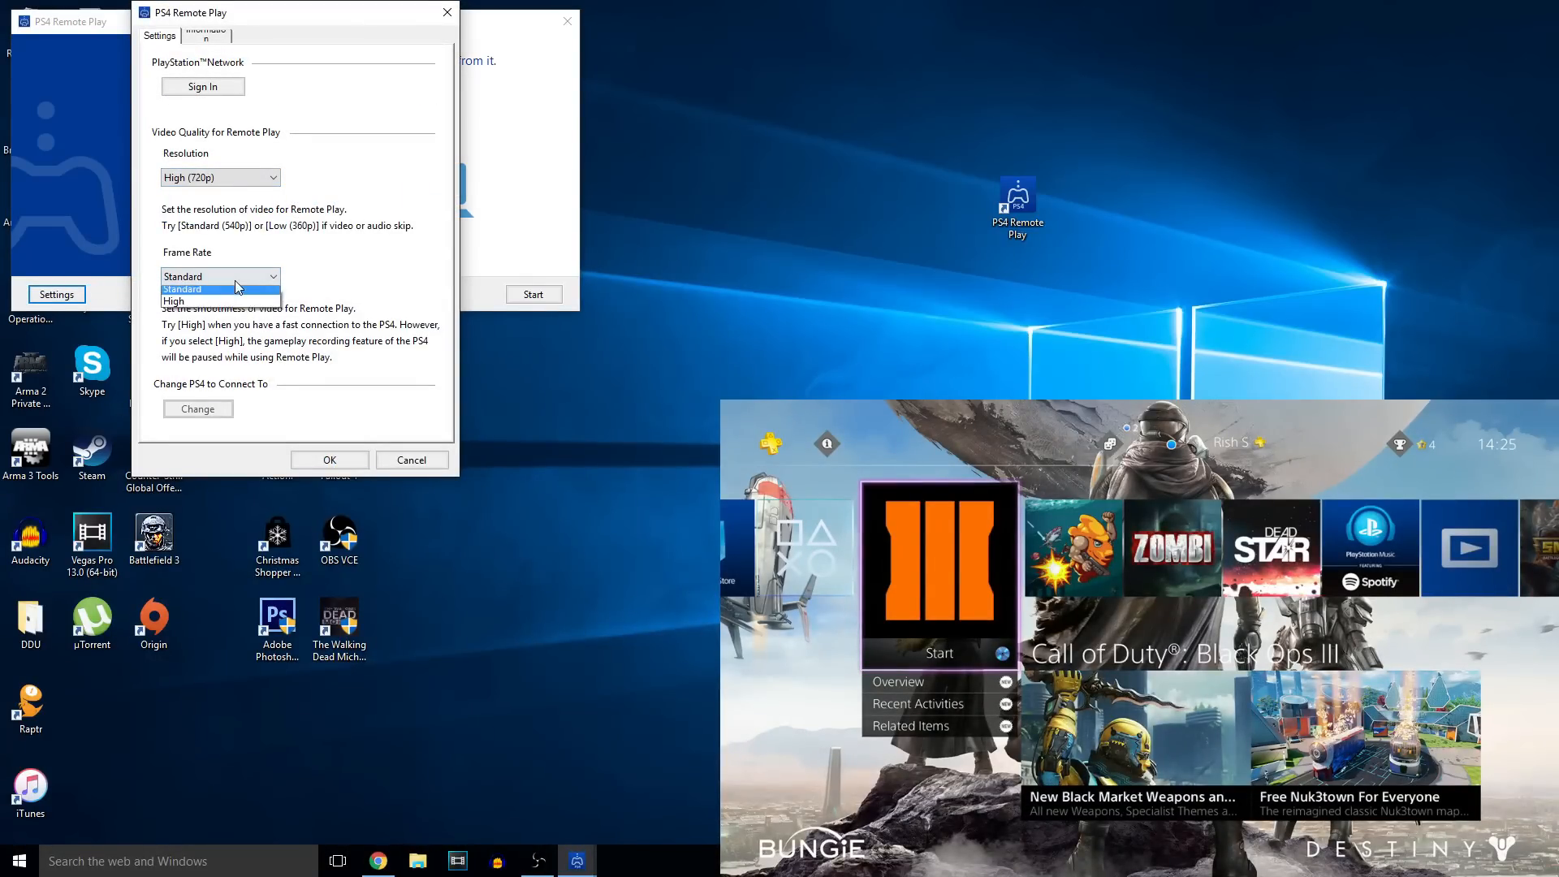
{"action": "left_click", "coordinate": [173, 302]}
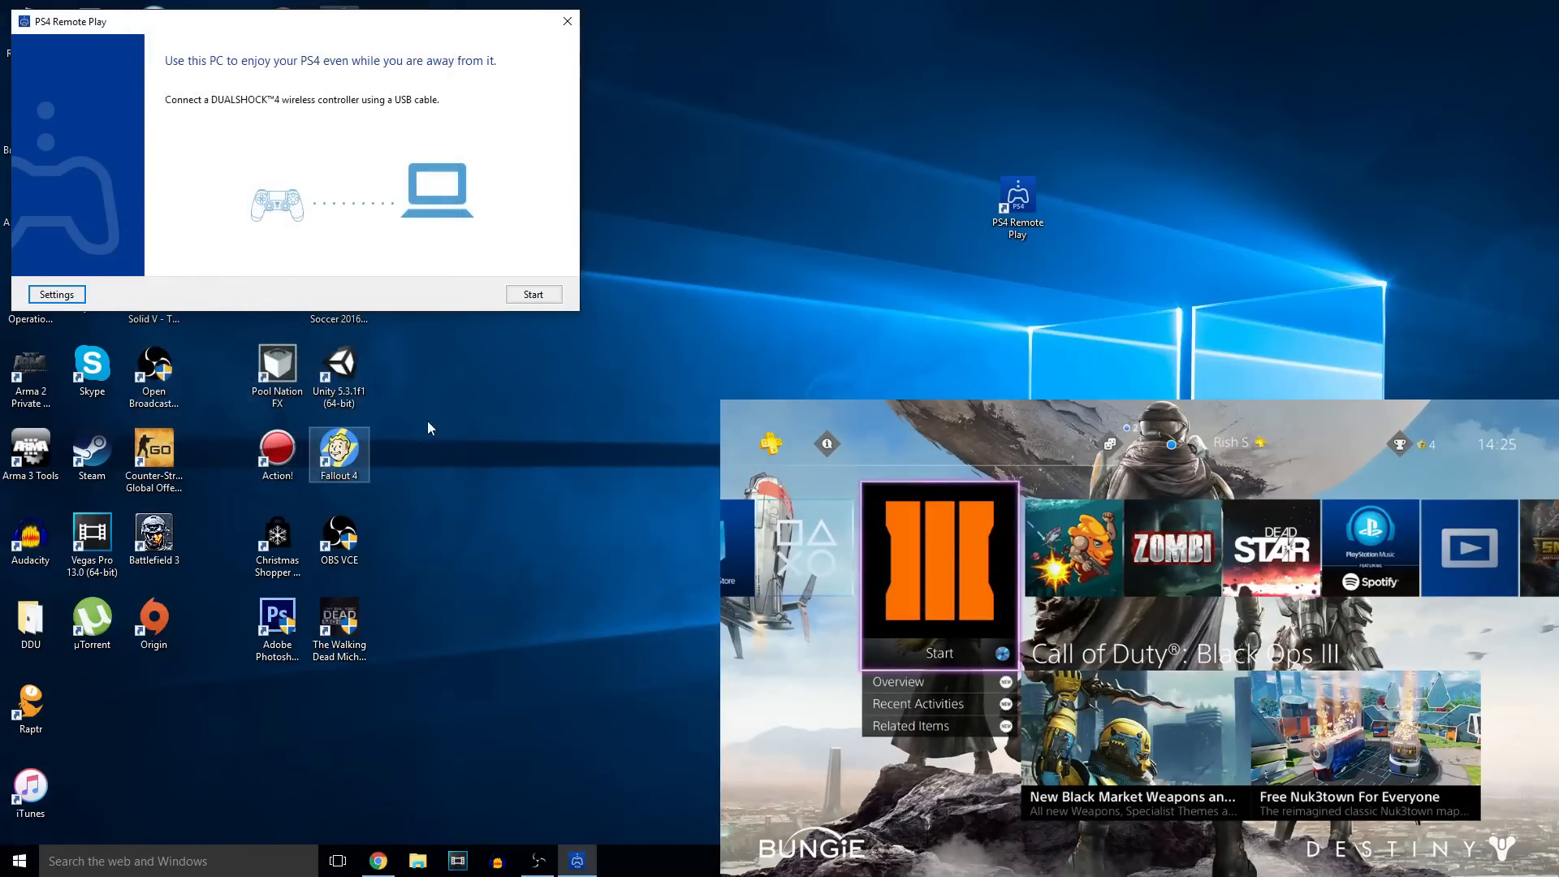
- Start the connection and sign in to PlayStation Network with the Sign-In ID
{"action": "left_click", "coordinate": [533, 293]}
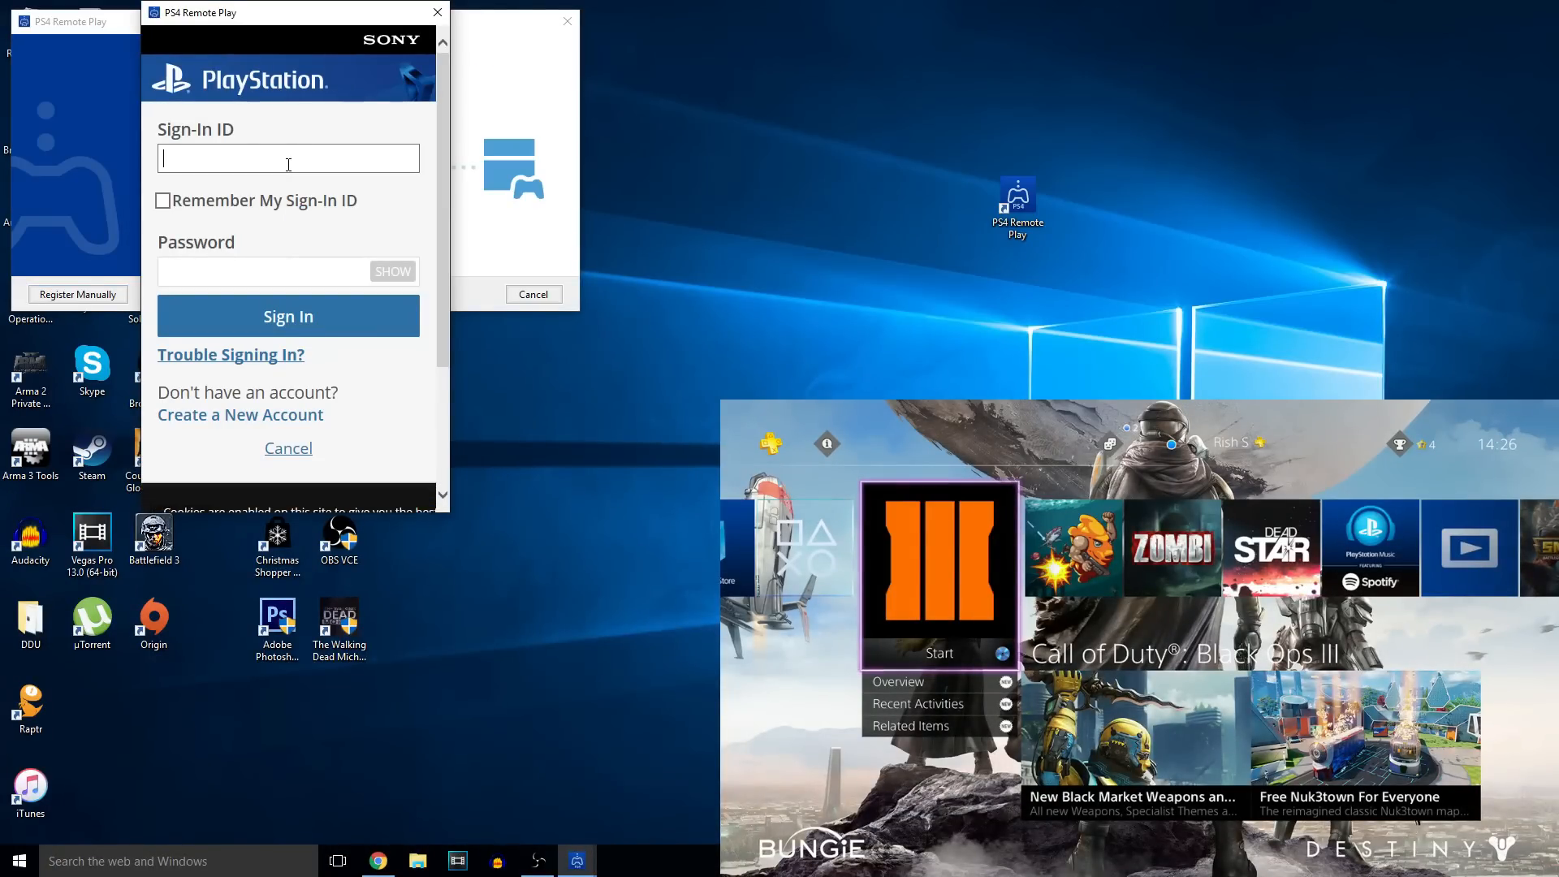
{"action": "type", "text": "rishy"}
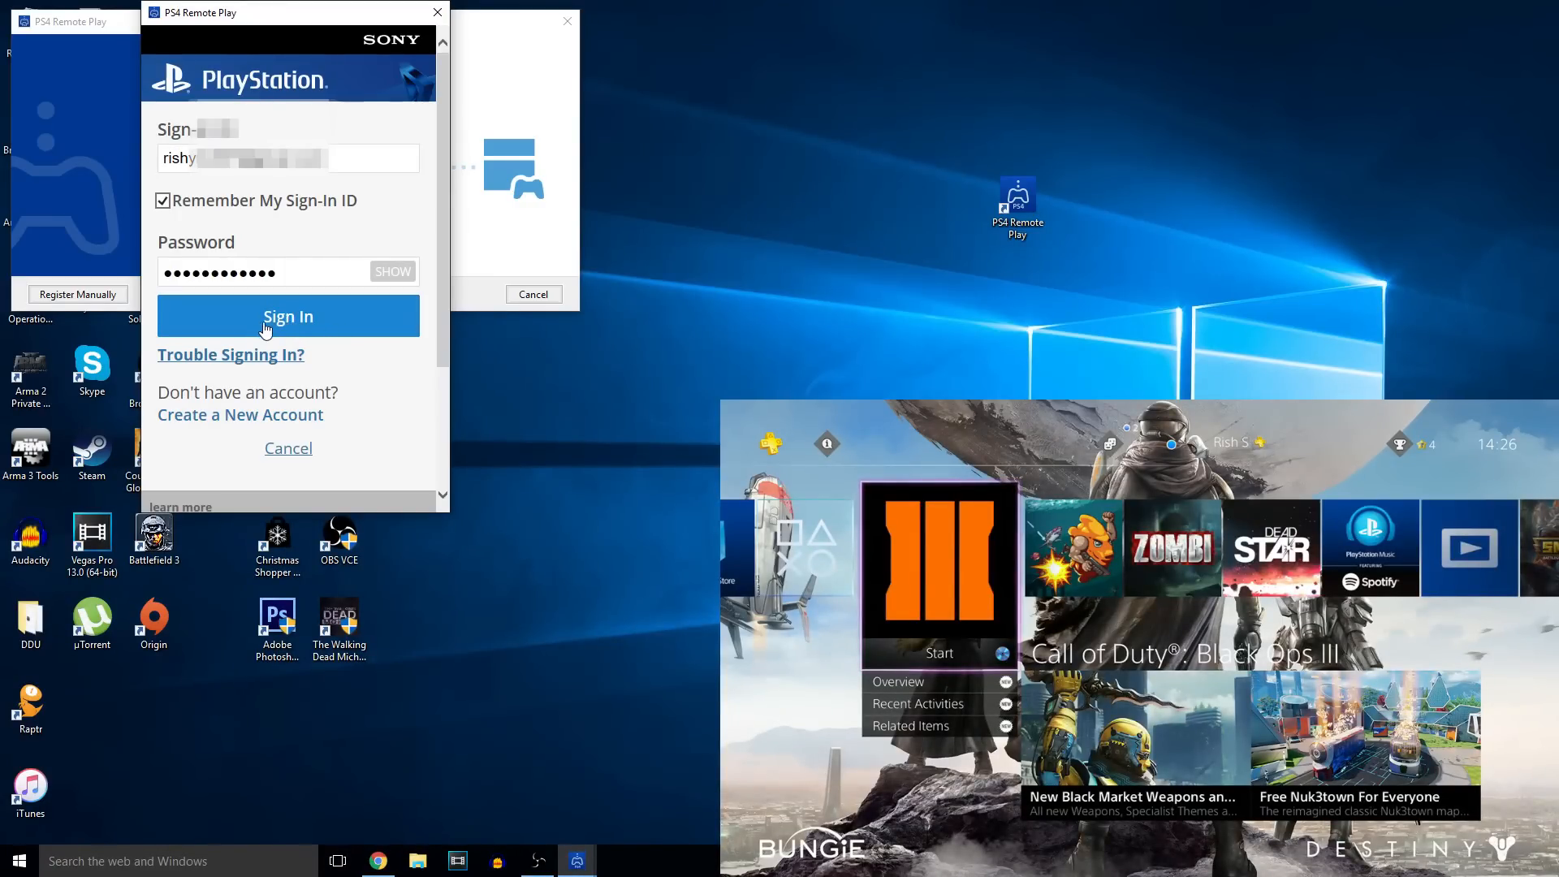
{"action": "left_click", "coordinate": [287, 315]}
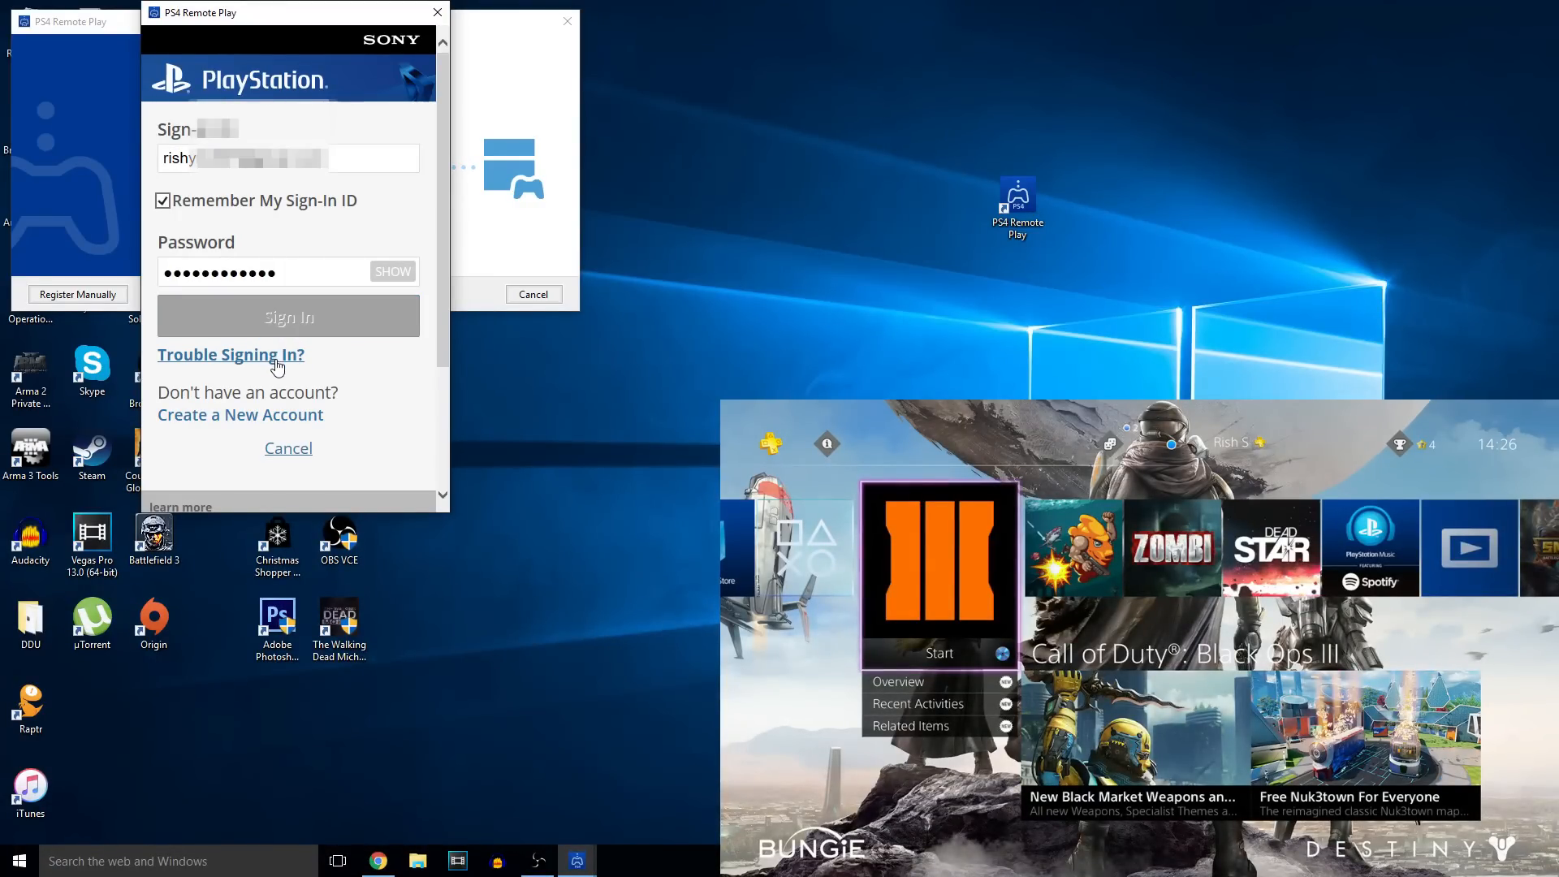
{"action": "left_click", "coordinate": [287, 315]}
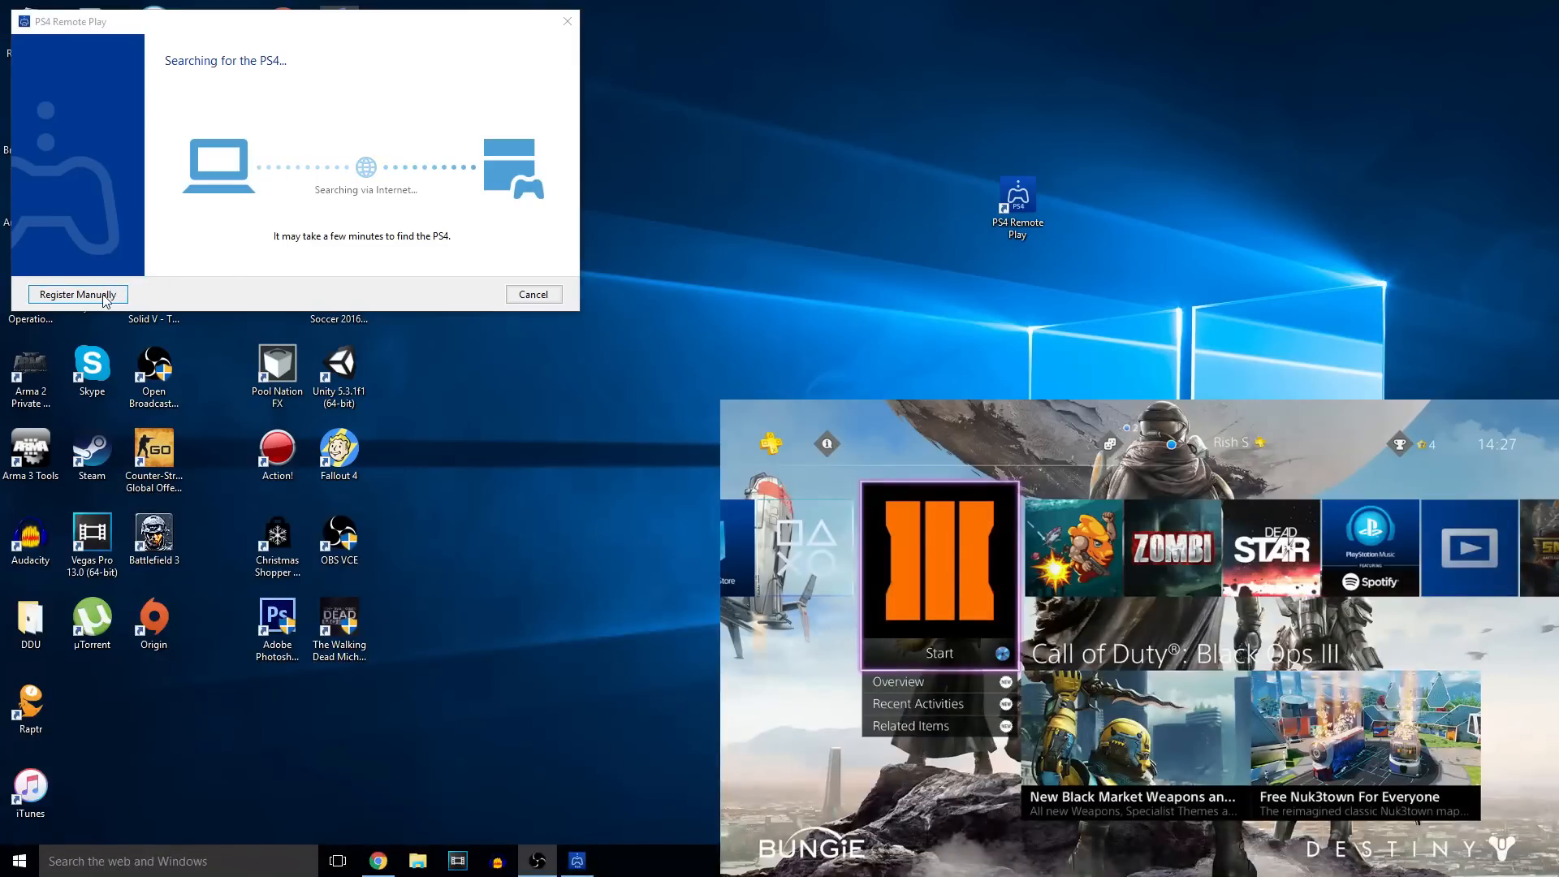
{"action": "left_click", "coordinate": [76, 294]}
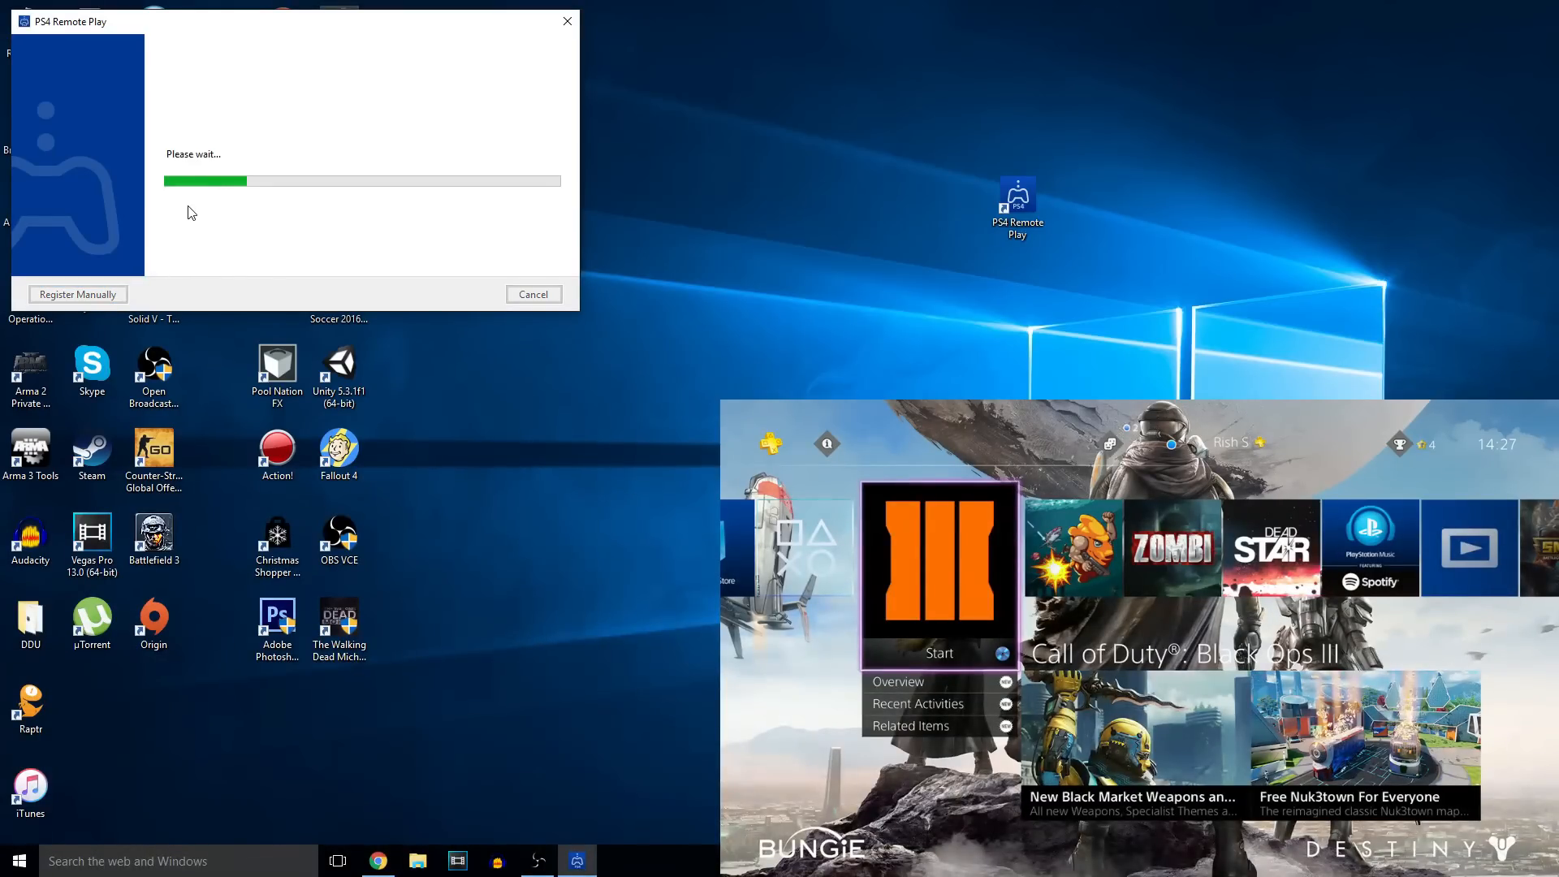
{"action": "left_click", "coordinate": [78, 294]}
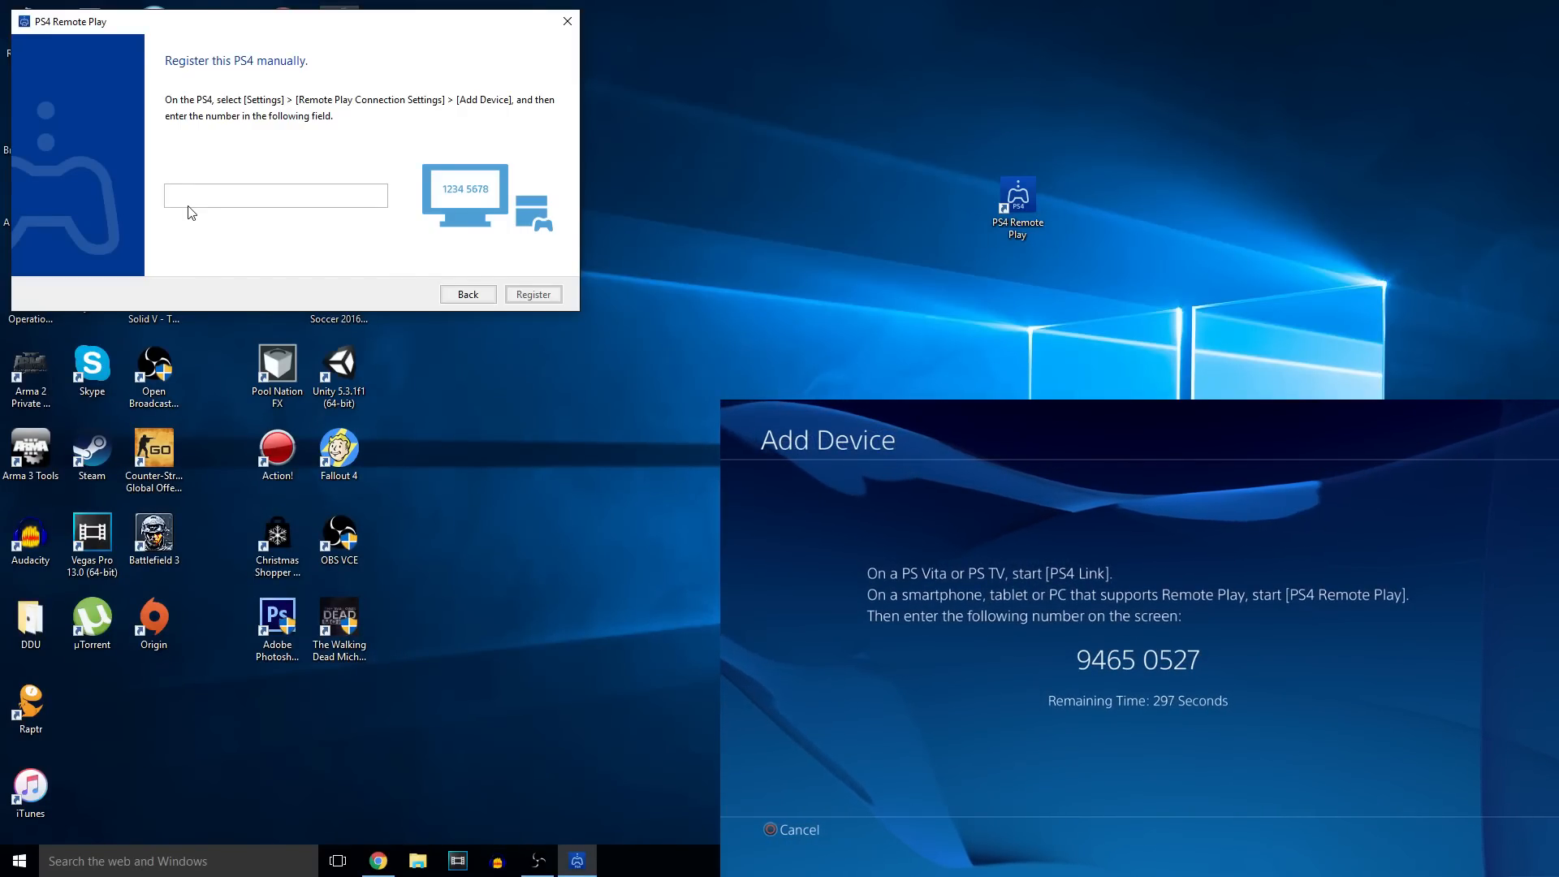
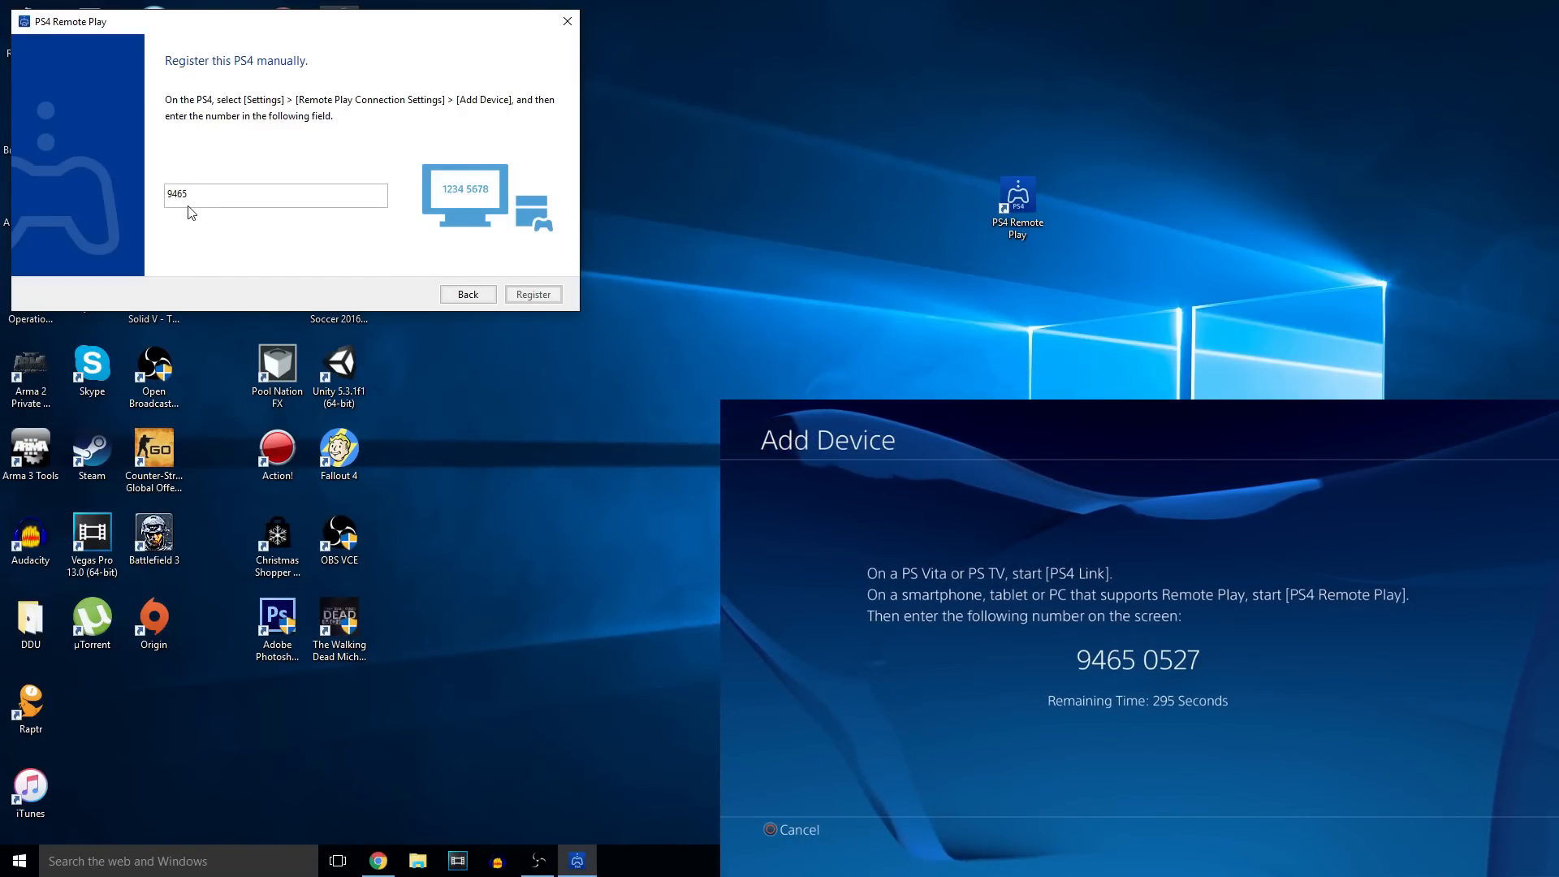
{"action": "left_click", "coordinate": [533, 293]}
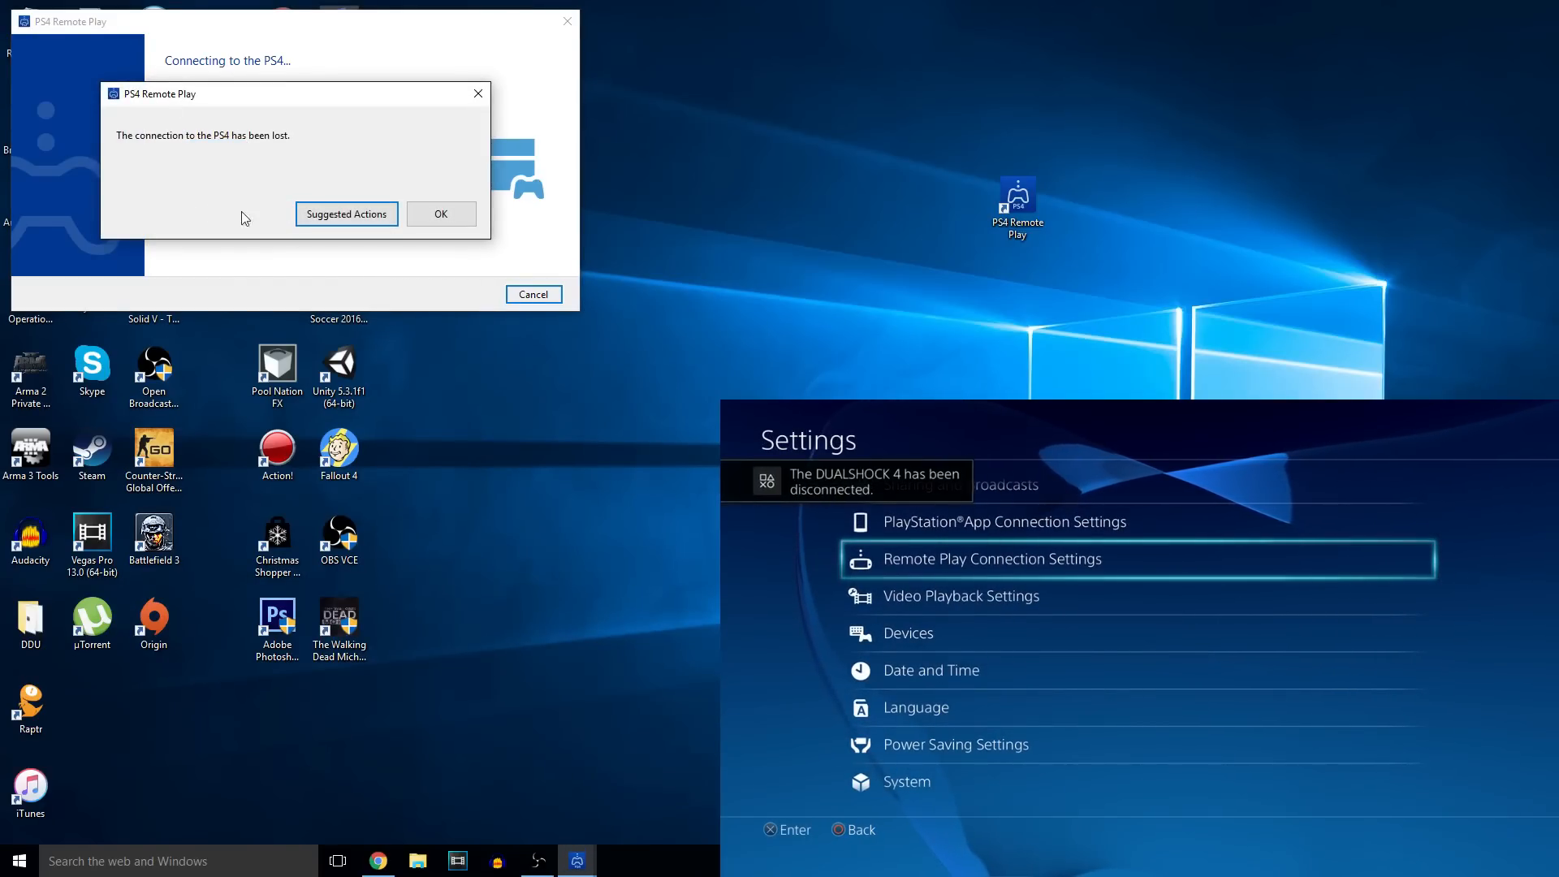
- Dismiss the lost-connection message and maximize the PS4 Settings stream to full screen
{"action": "left_click", "coordinate": [440, 213]}
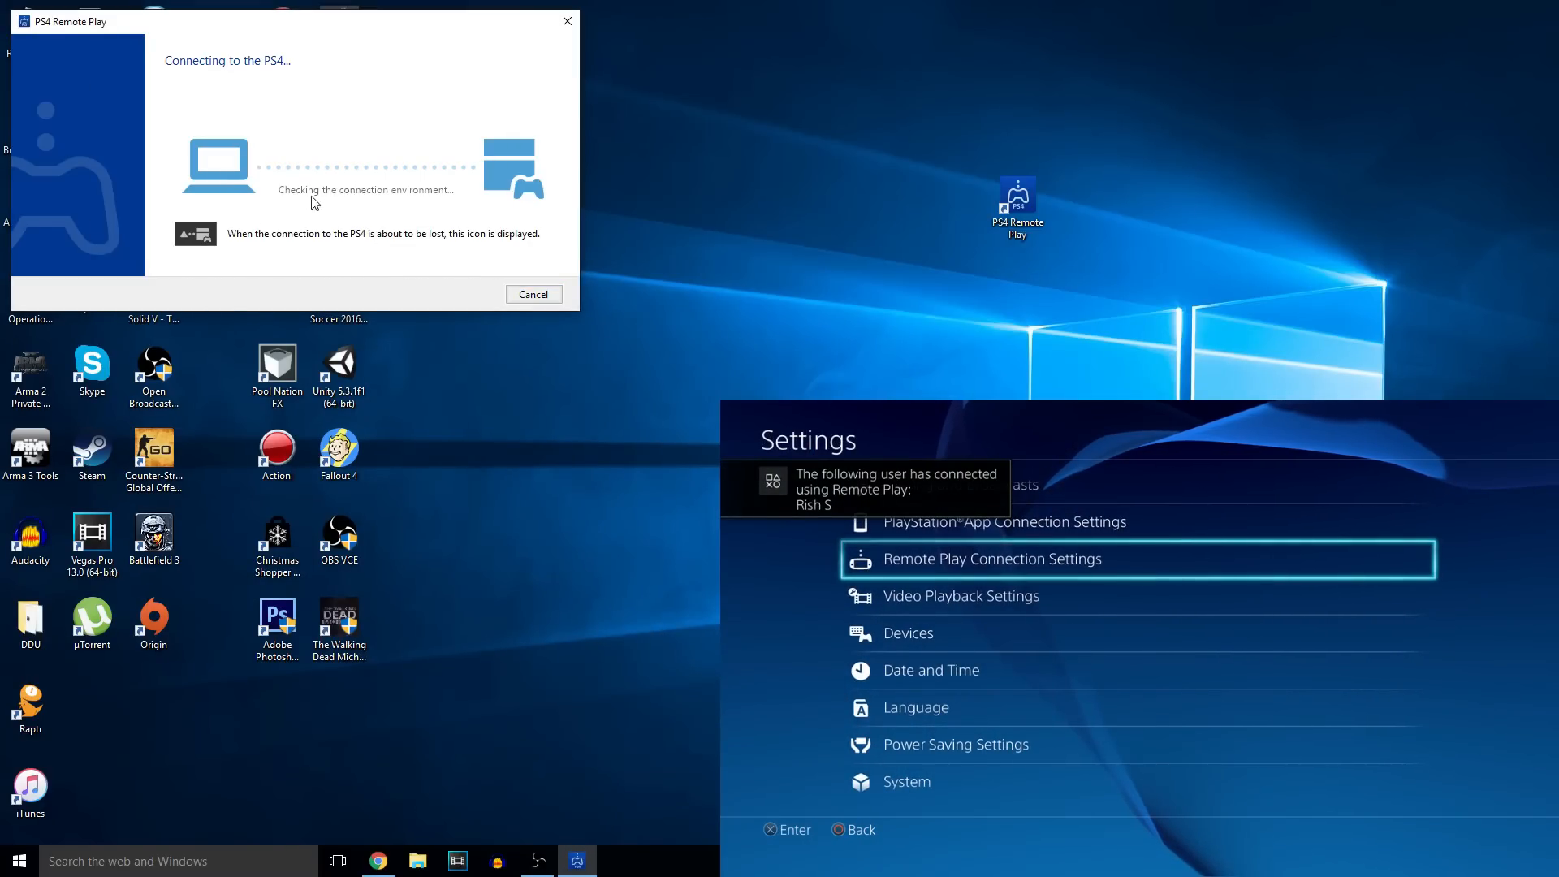
{"action": "mouse_move", "coordinate": [309, 155]}
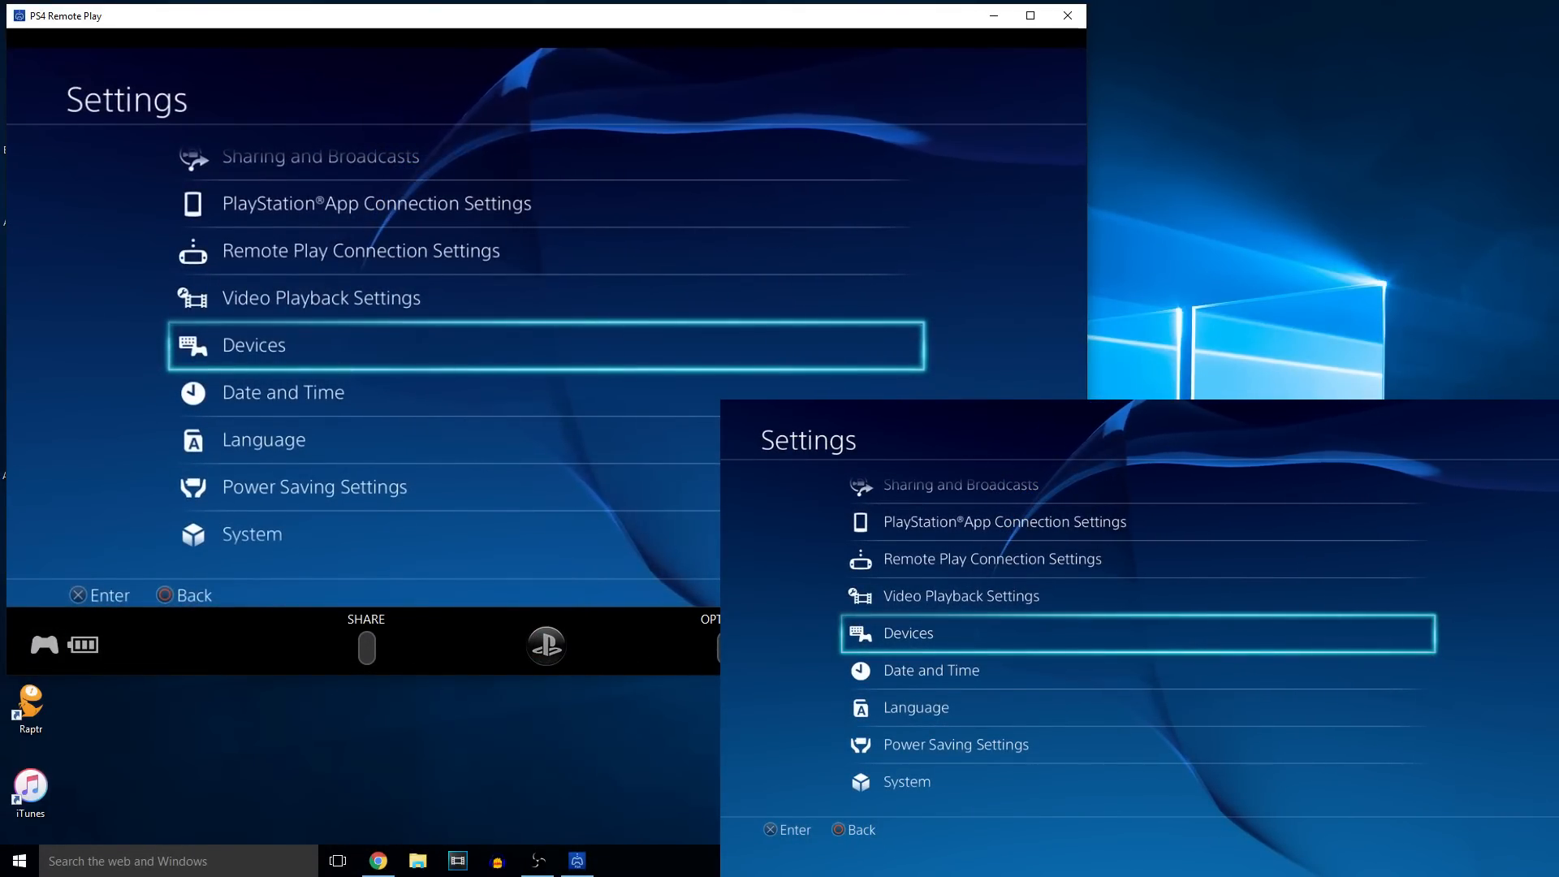
{"action": "left_click", "coordinate": [1029, 14]}
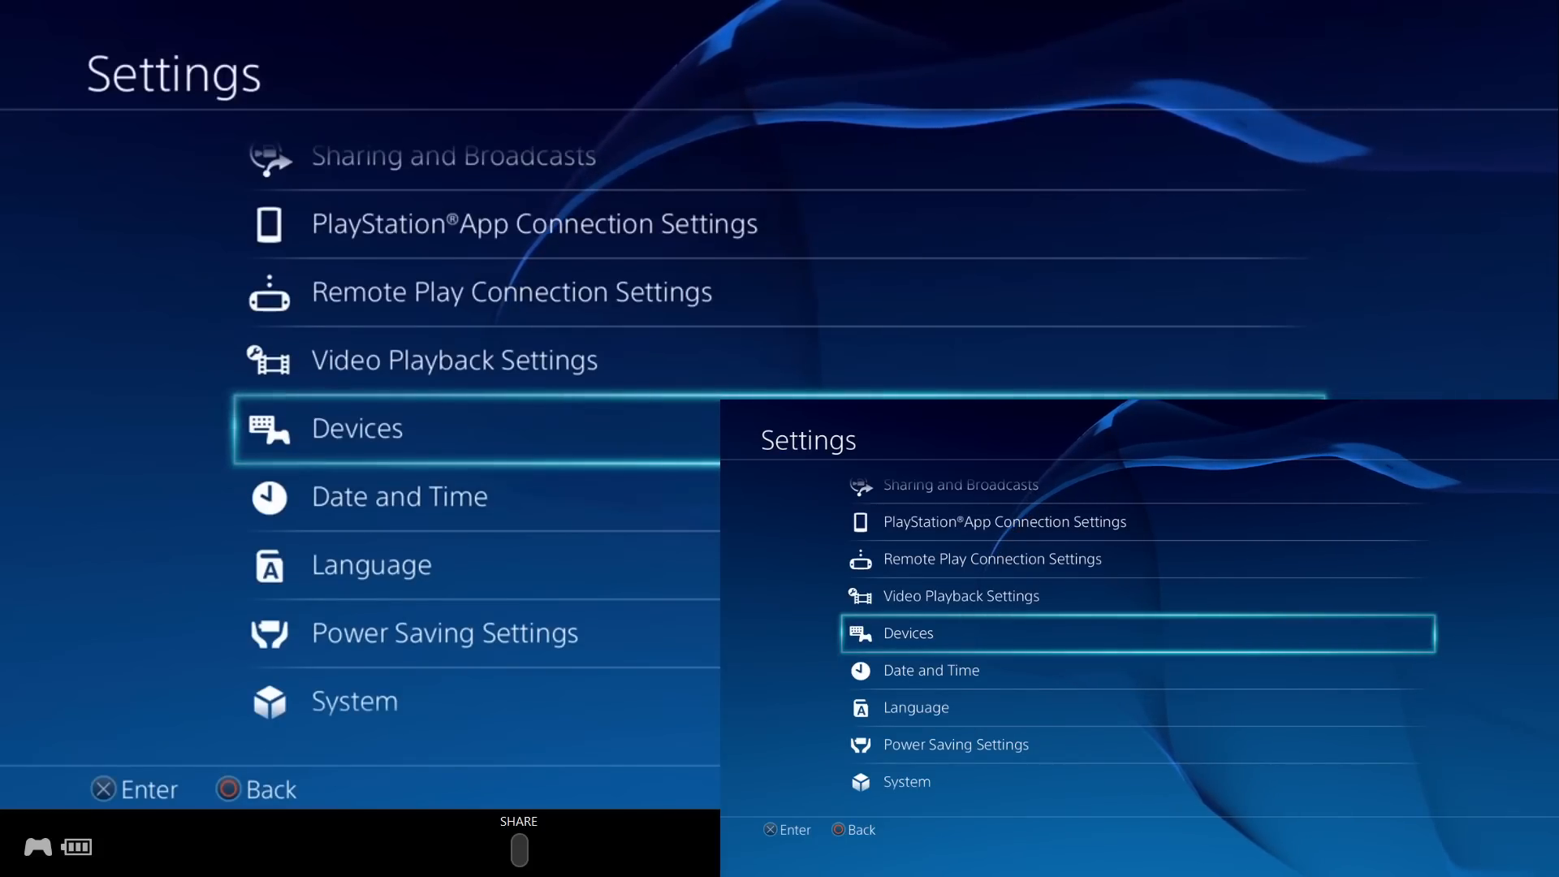